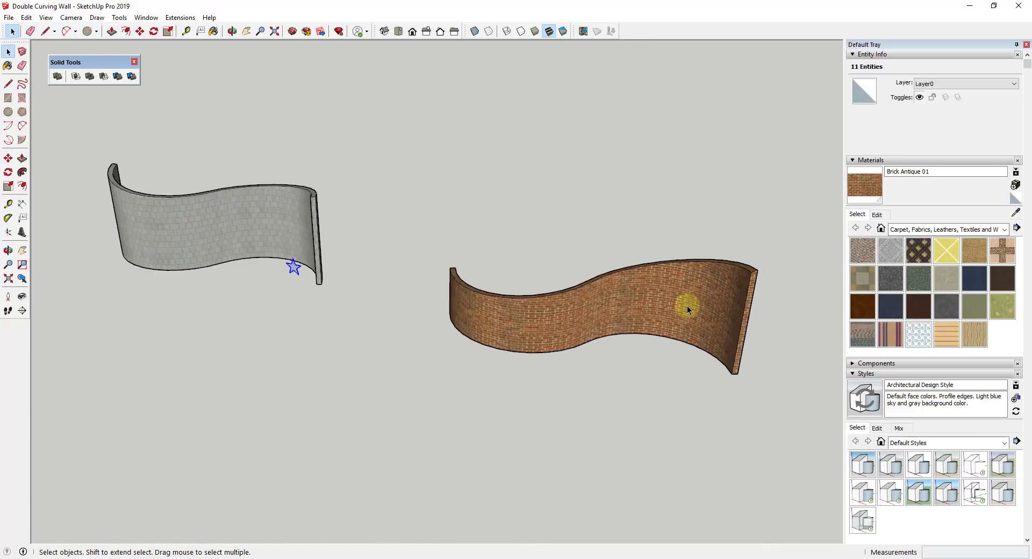
Select the double-curving wall to read its Solid Group volume in Entity Info.
click(674, 321)
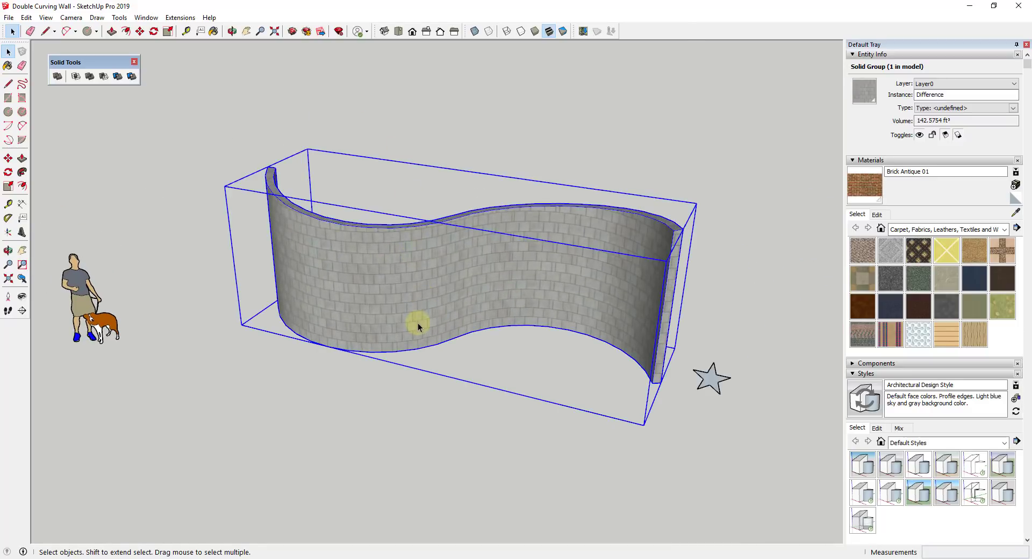
mouse_move(369, 313)
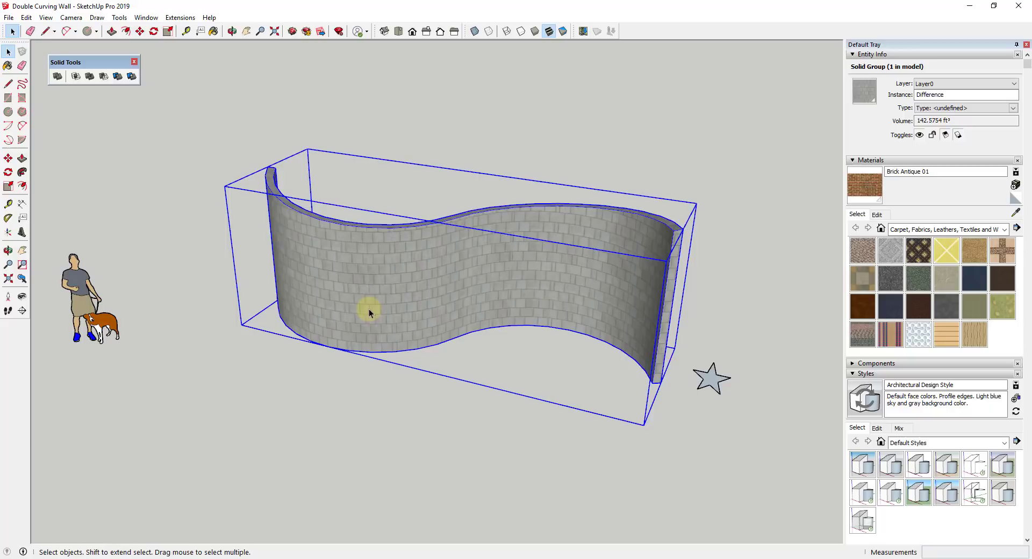
mouse_move(378, 314)
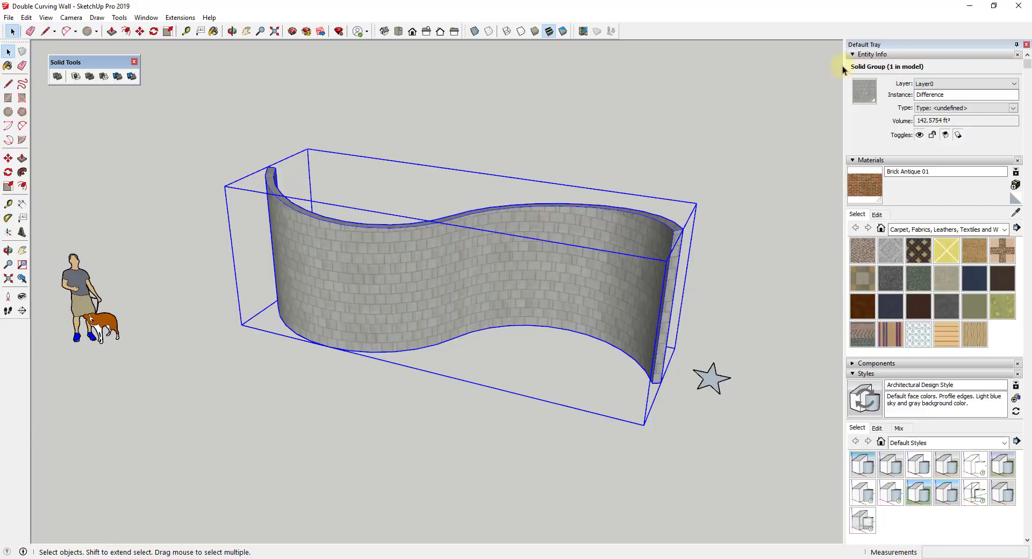
mouse_move(404, 349)
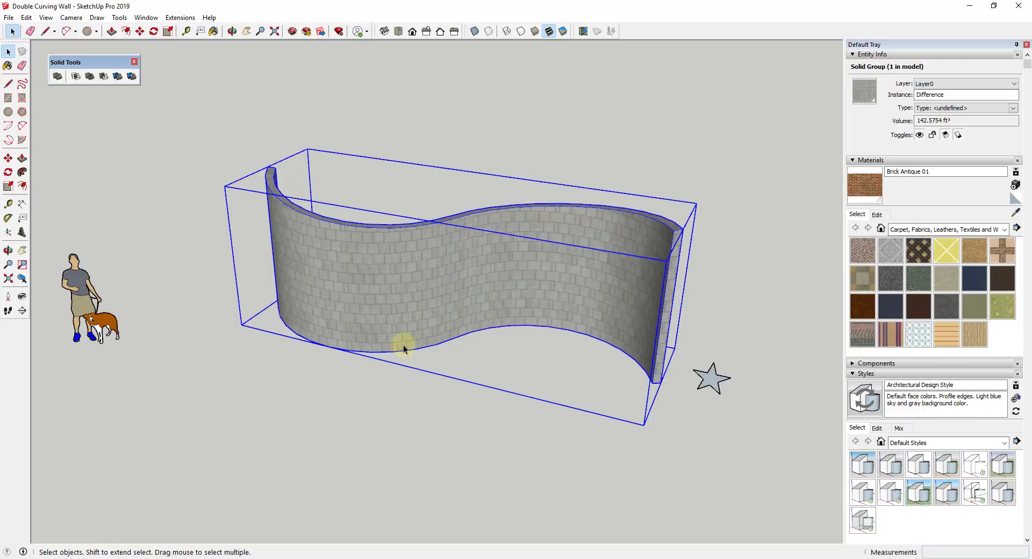
mouse_move(453, 316)
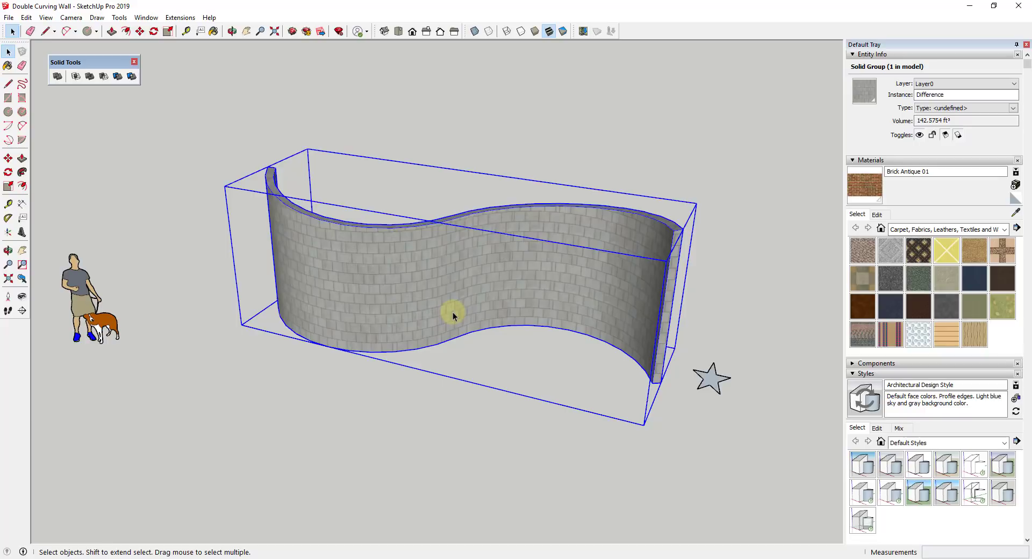
mouse_move(872, 69)
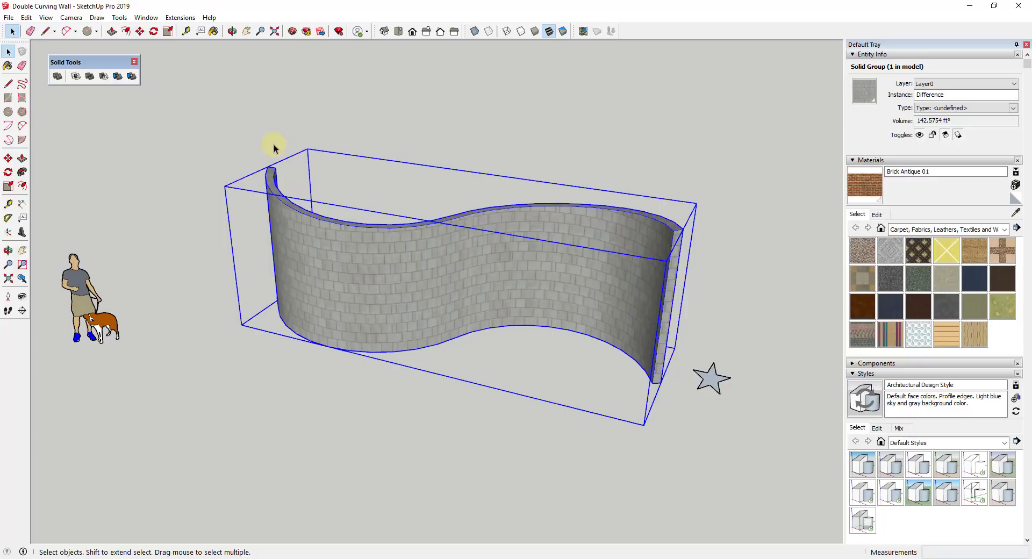
mouse_move(628, 377)
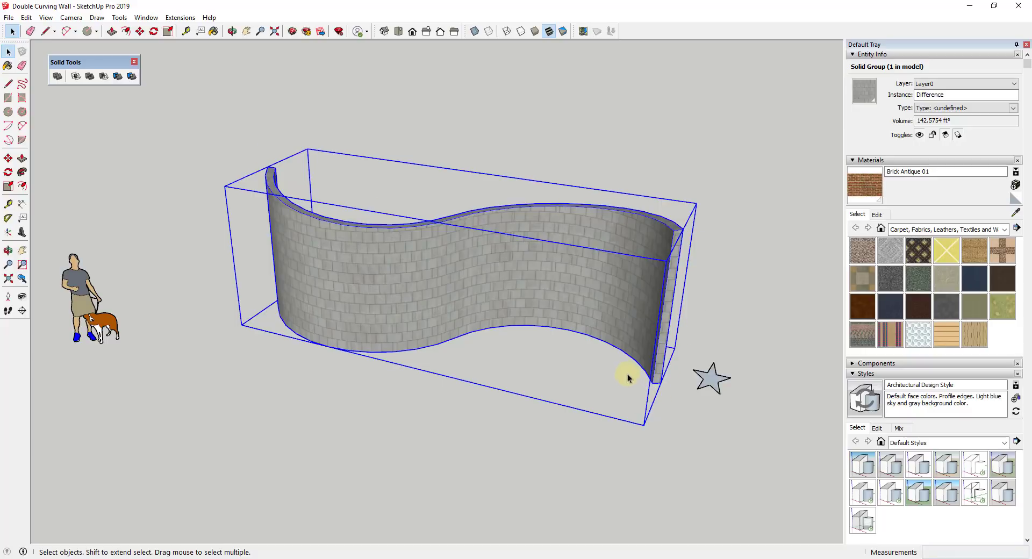
mouse_move(433, 300)
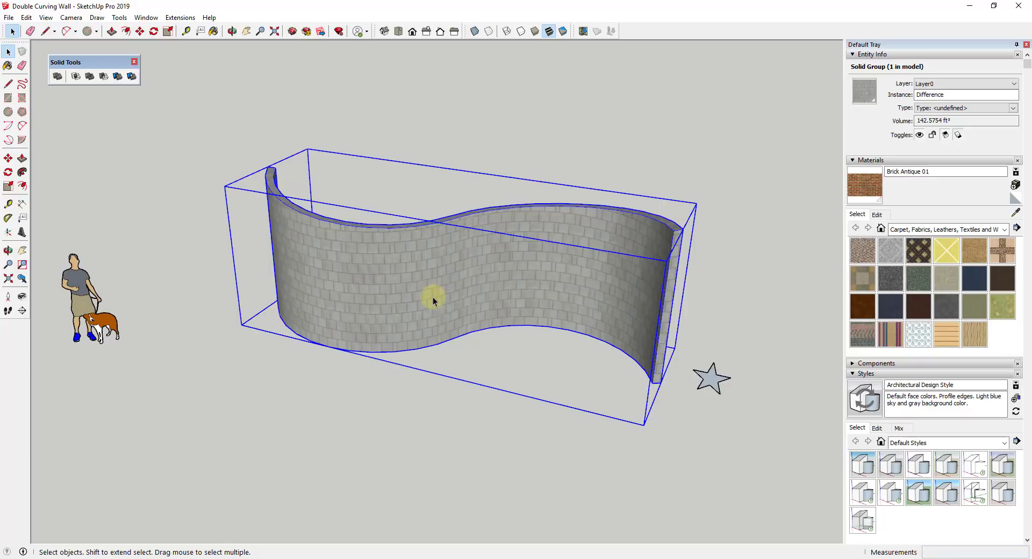
Switch to X-ray face style and select the faces of the wall's left curved half.
click(474, 32)
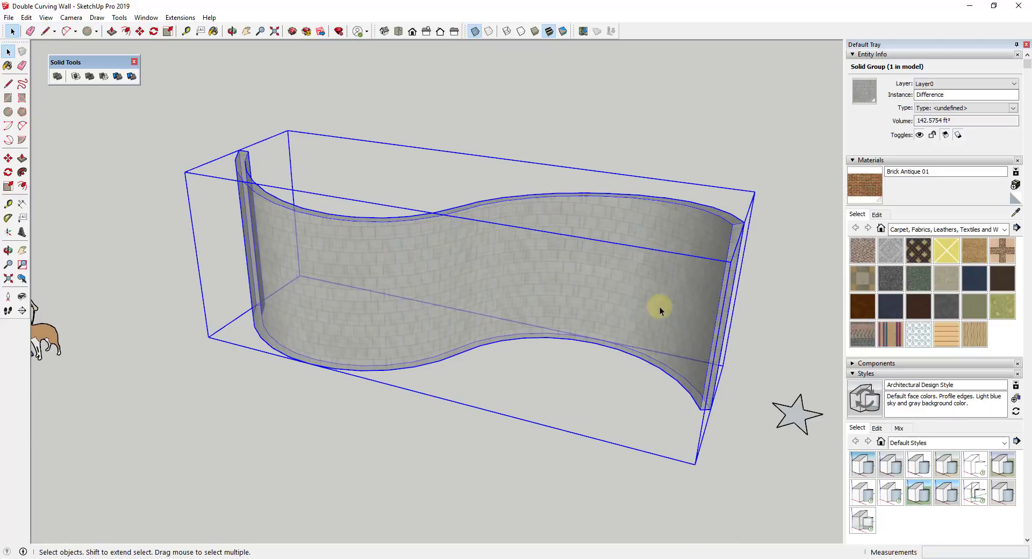
mouse_move(399, 295)
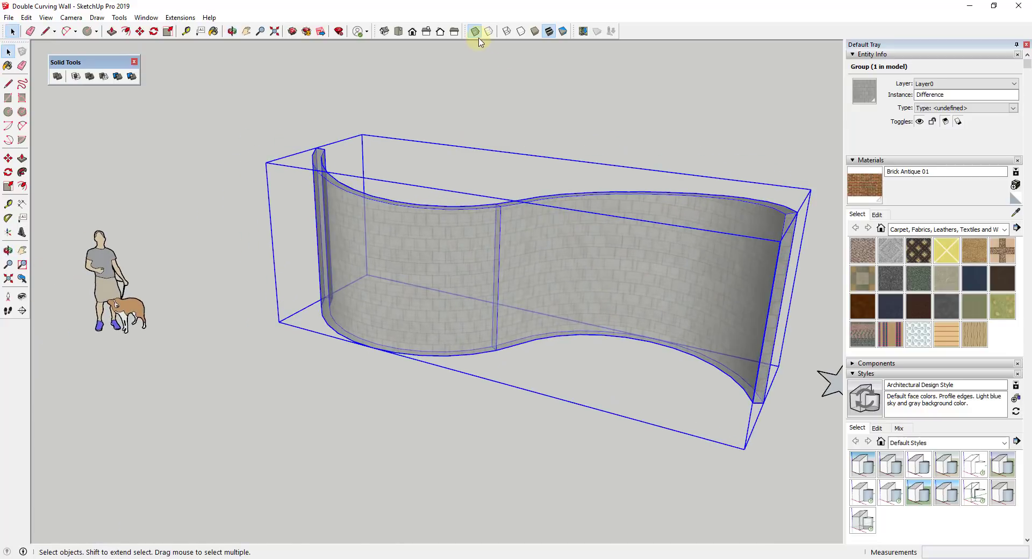
click(474, 32)
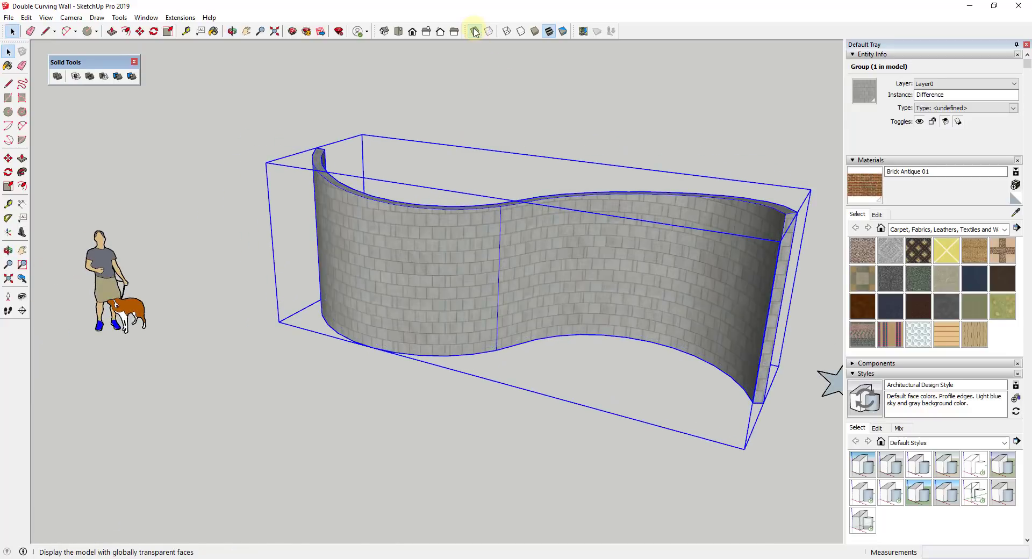
click(474, 31)
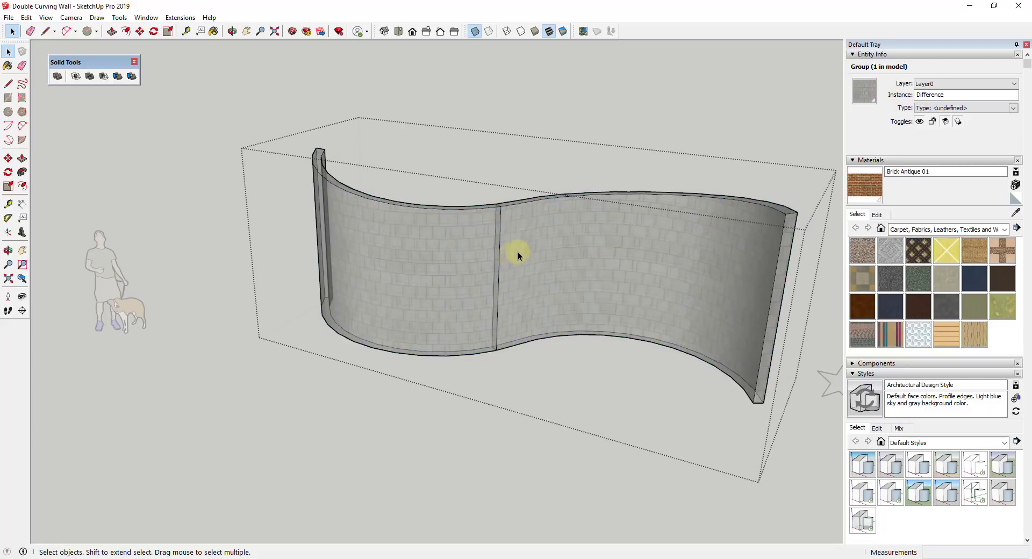
click(8, 66)
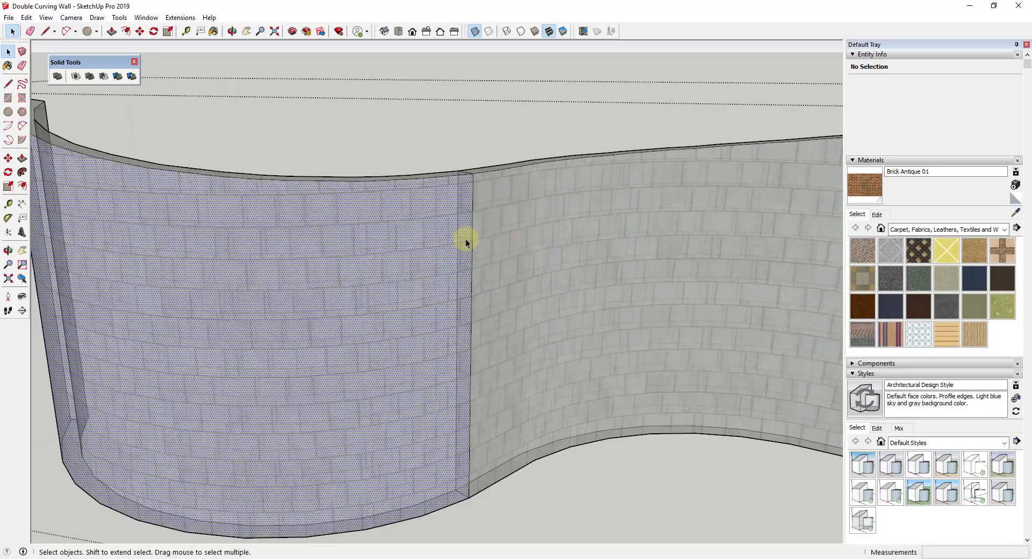
Exit group editing so the wall reports as a Solid Group again.
click(527, 214)
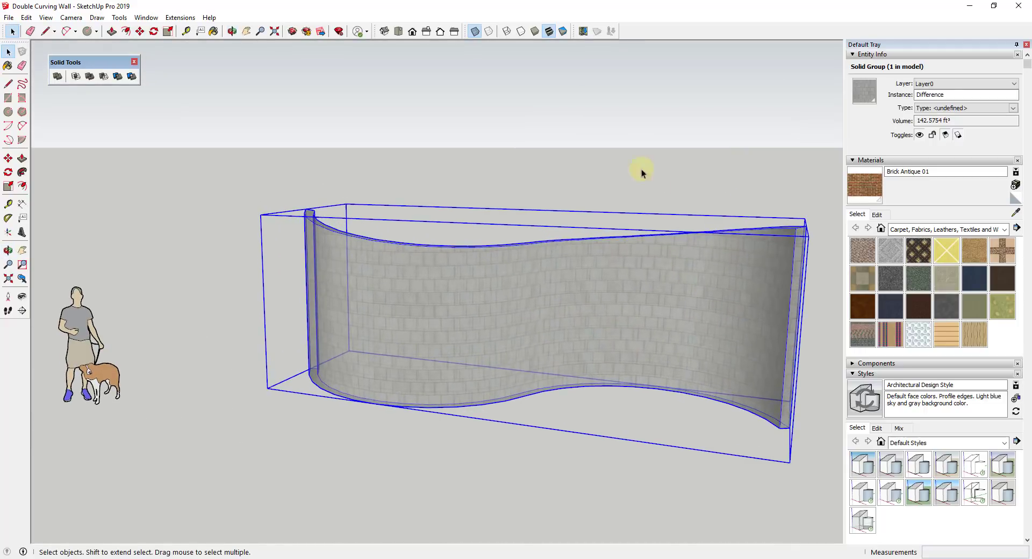
mouse_move(587, 367)
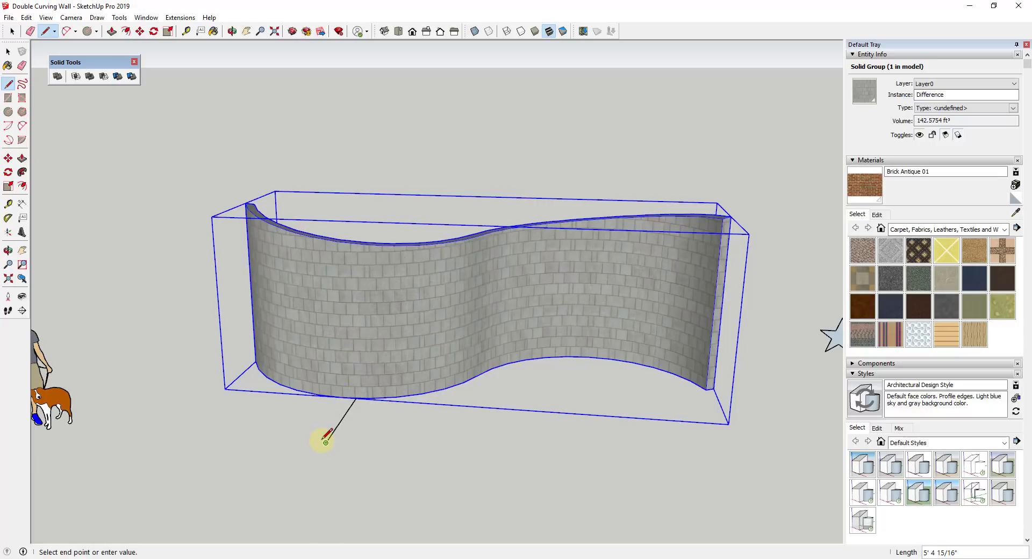
mouse_move(322, 316)
text(3)
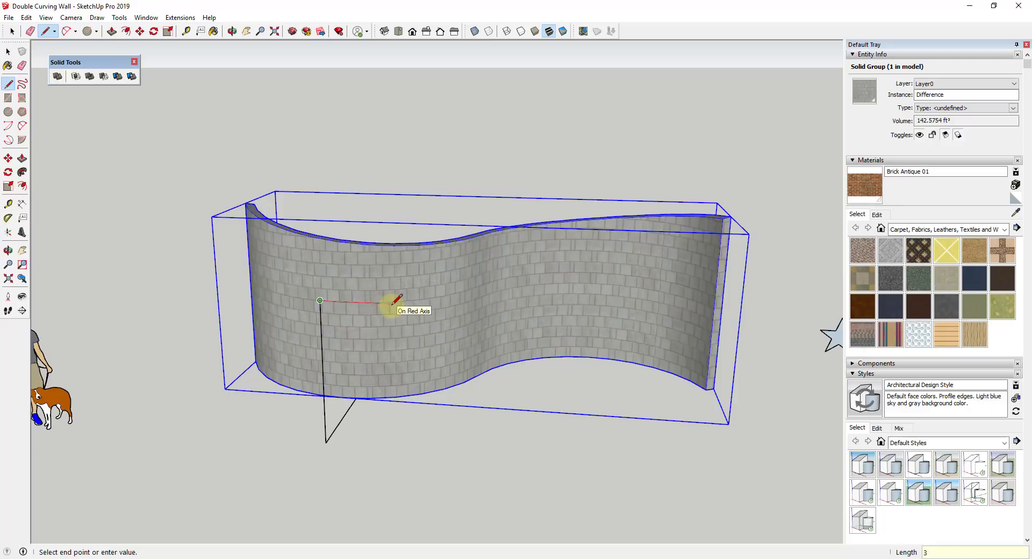
mouse_move(385, 439)
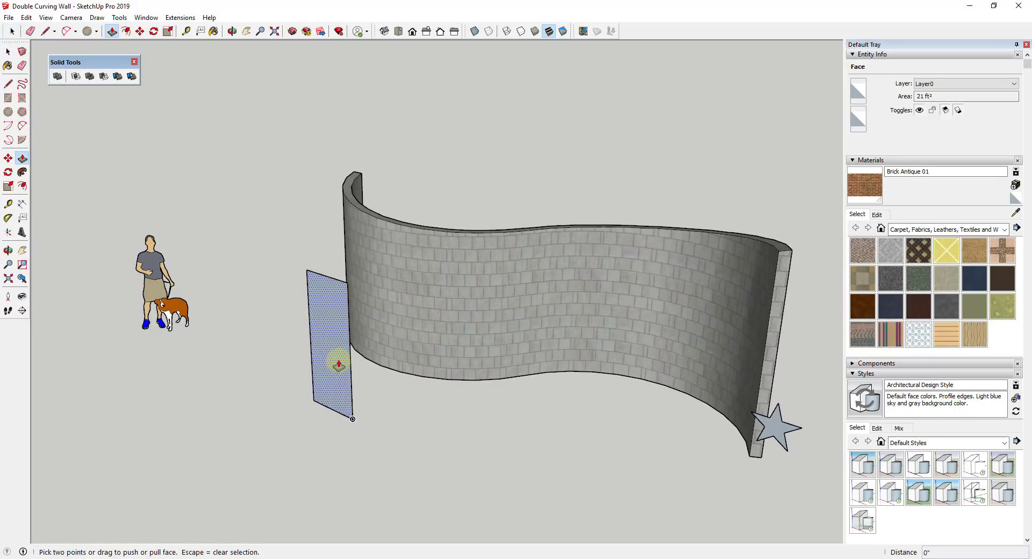
Extrude the 3' by 7' door rectangle into a thick block and select one of its faces.
drag(337, 362, 580, 252)
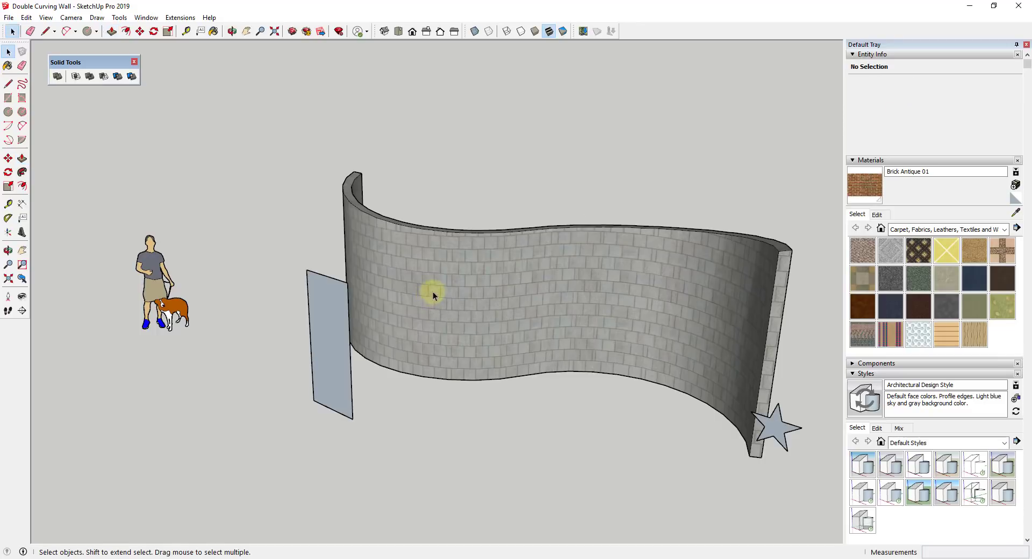
click(112, 31)
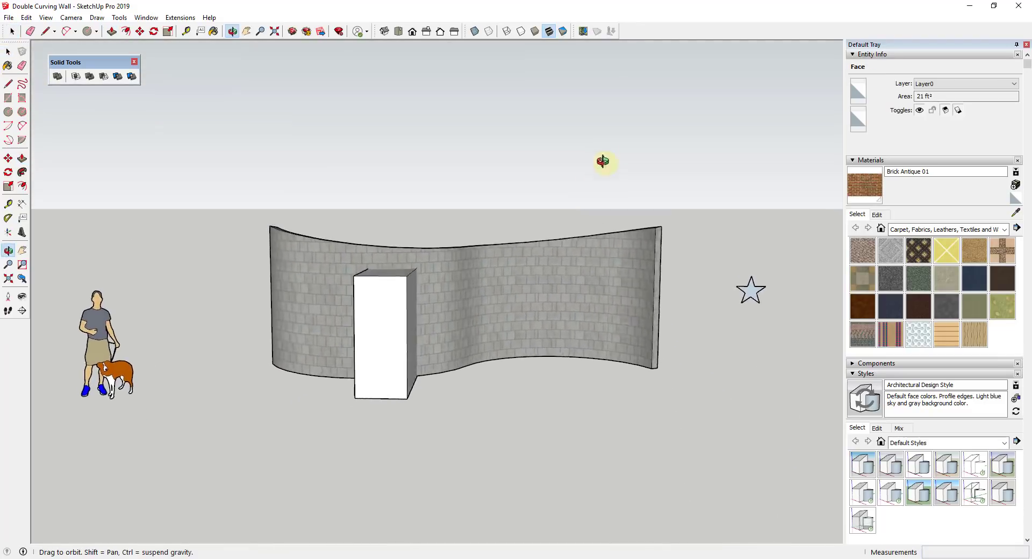
Orbit around the model to confirm the door block protrudes from both wall faces, then clear the selection.
drag(604, 161, 404, 266)
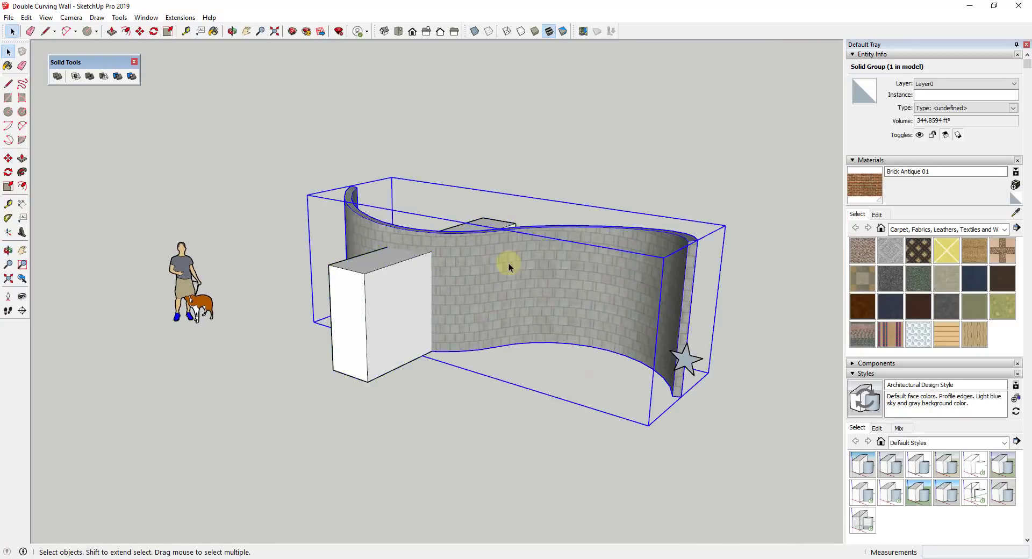
click(421, 295)
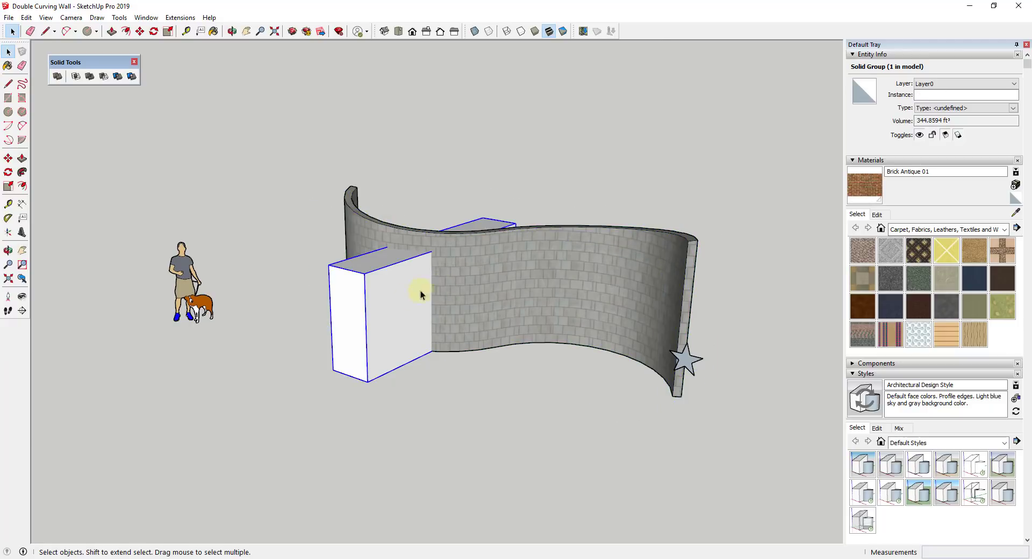
click(102, 76)
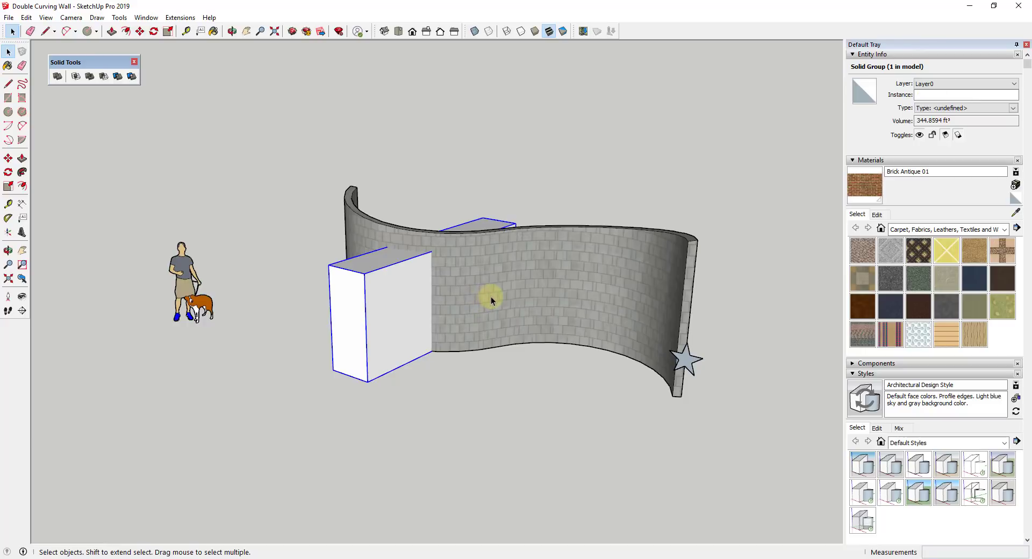
mouse_move(76, 76)
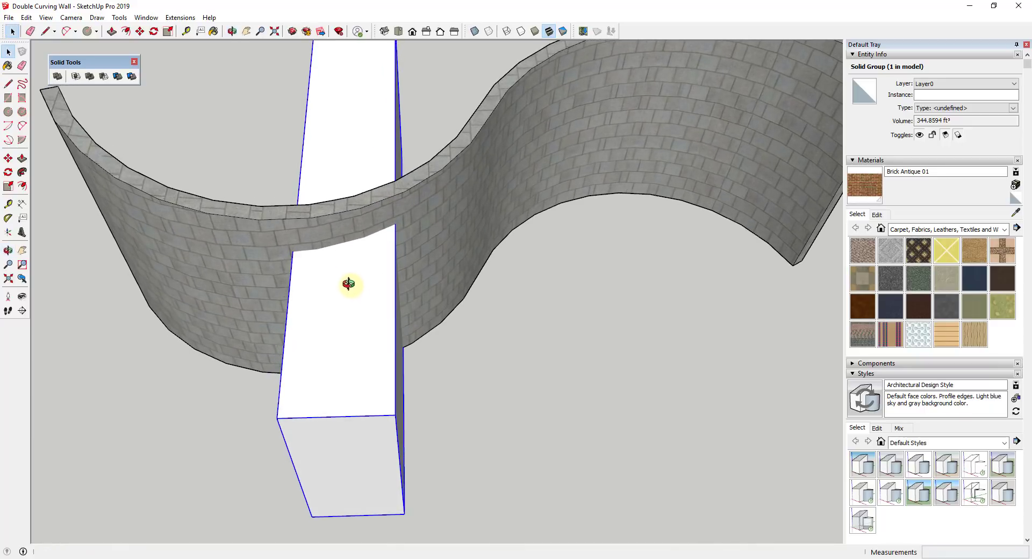
mouse_move(306, 287)
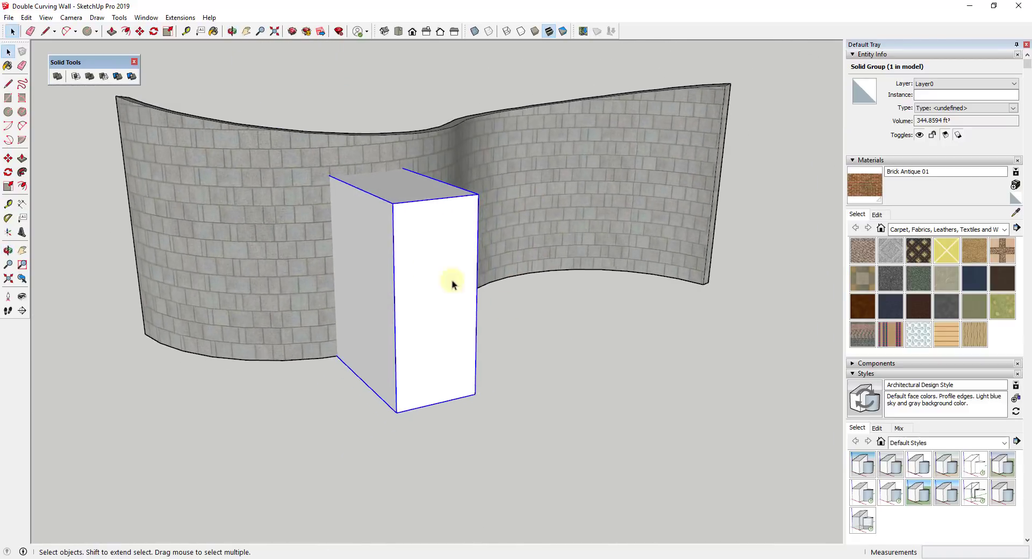
drag(452, 284, 351, 342)
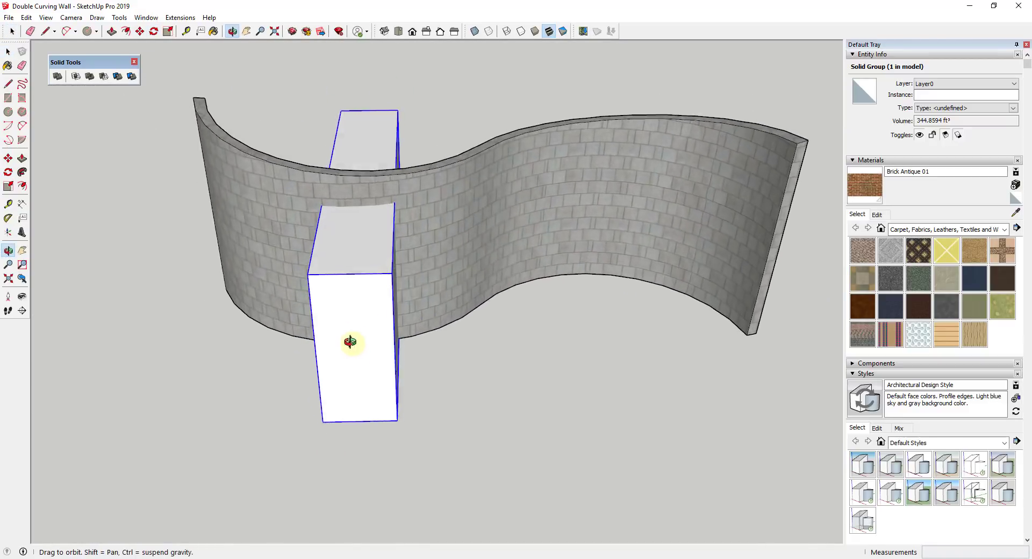
drag(351, 340, 397, 248)
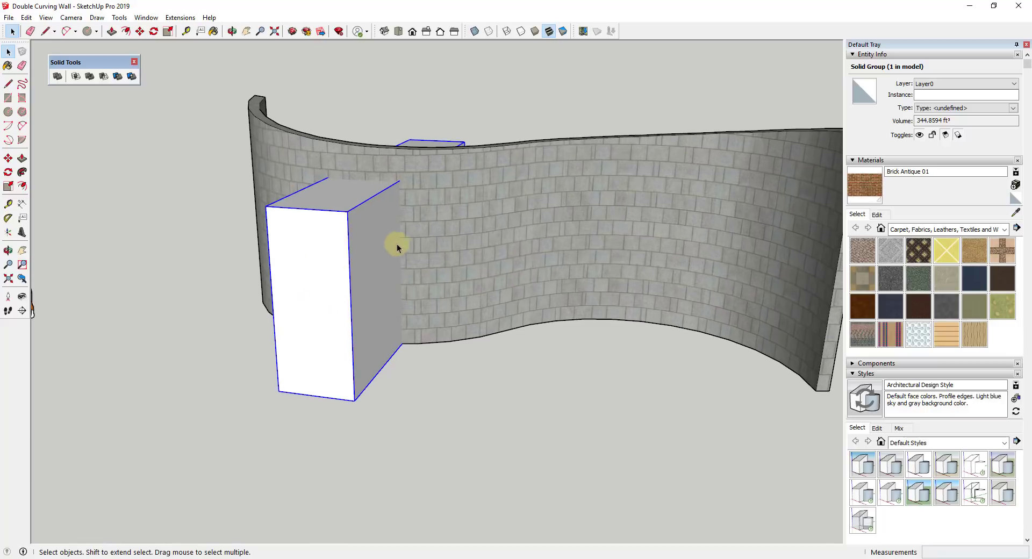
click(111, 105)
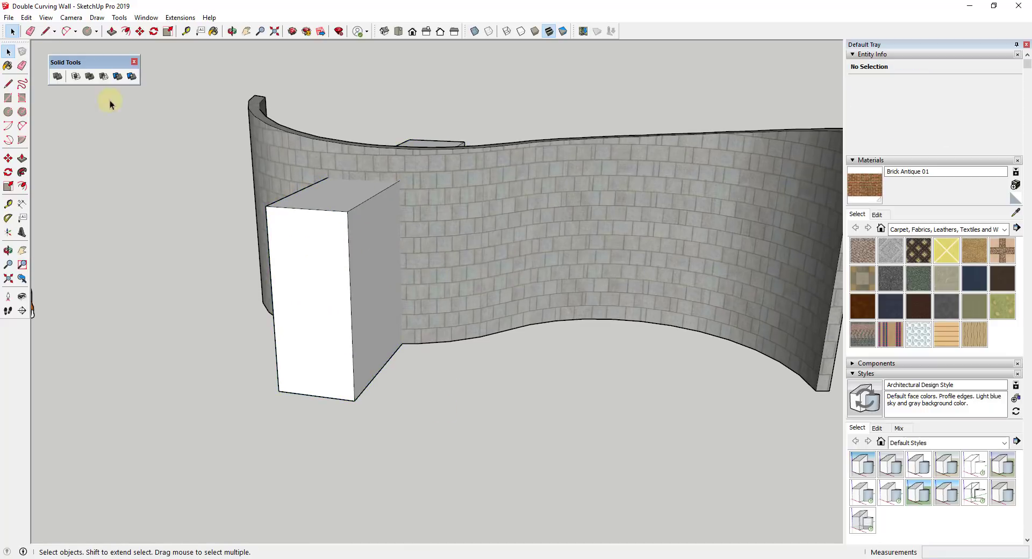
mouse_move(103, 76)
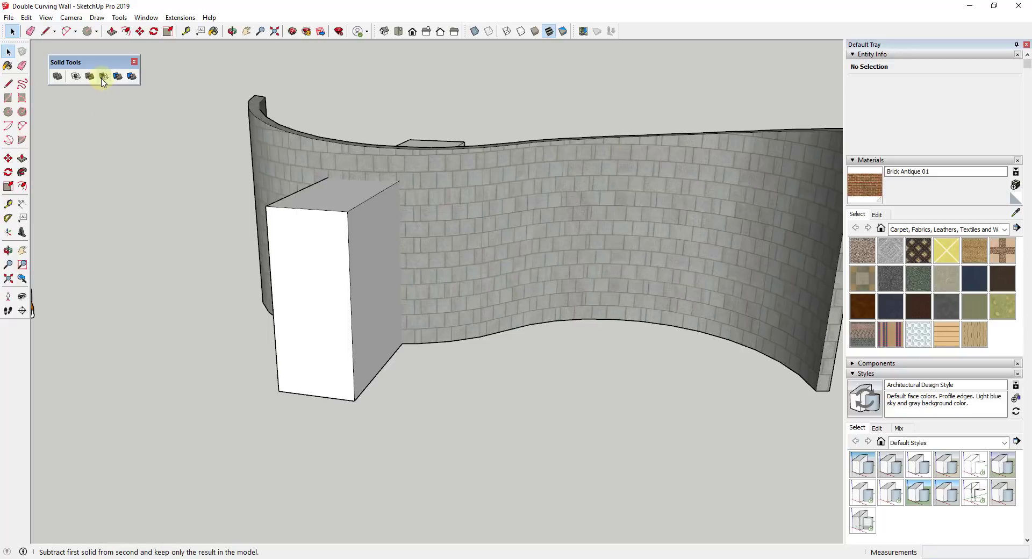
mouse_move(103, 76)
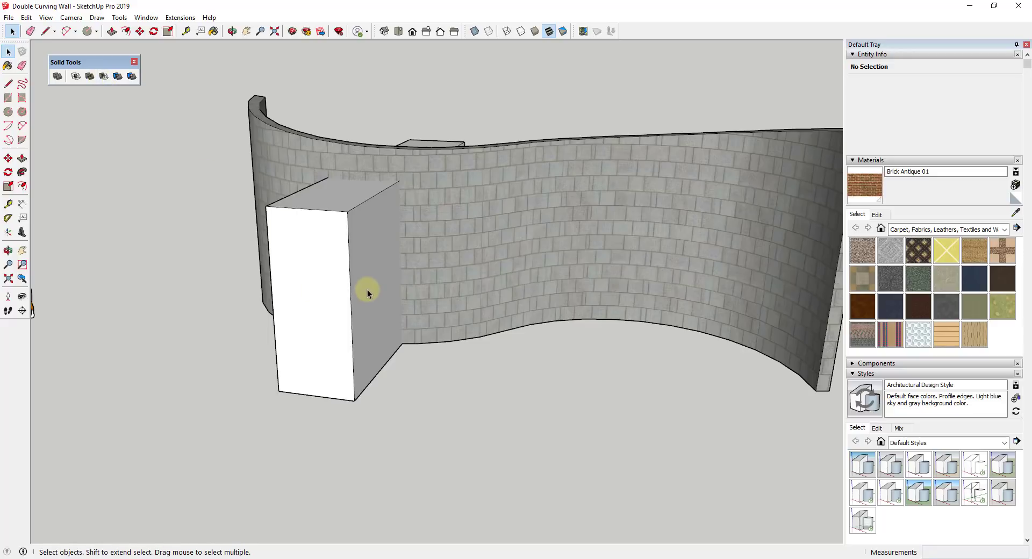
mouse_move(388, 189)
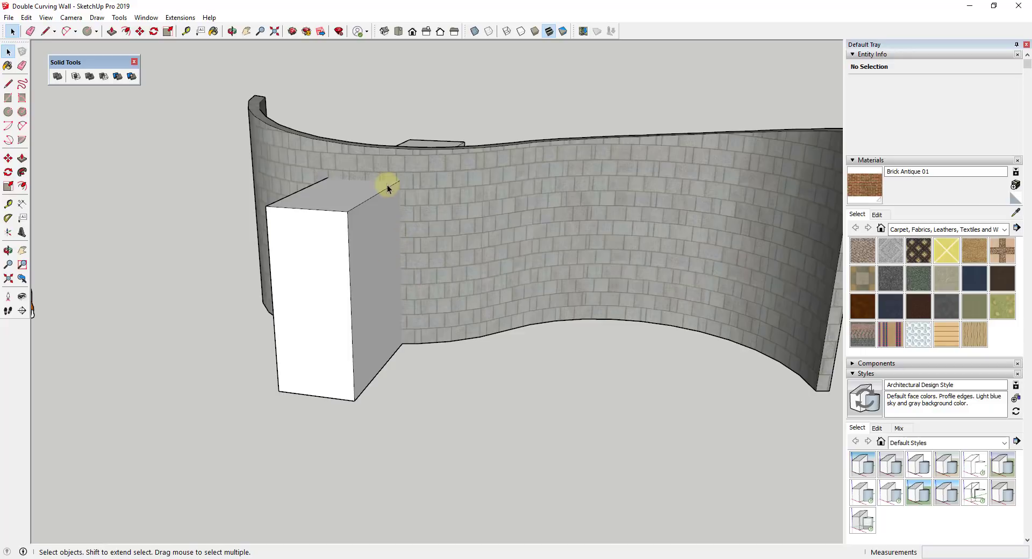
mouse_move(185, 178)
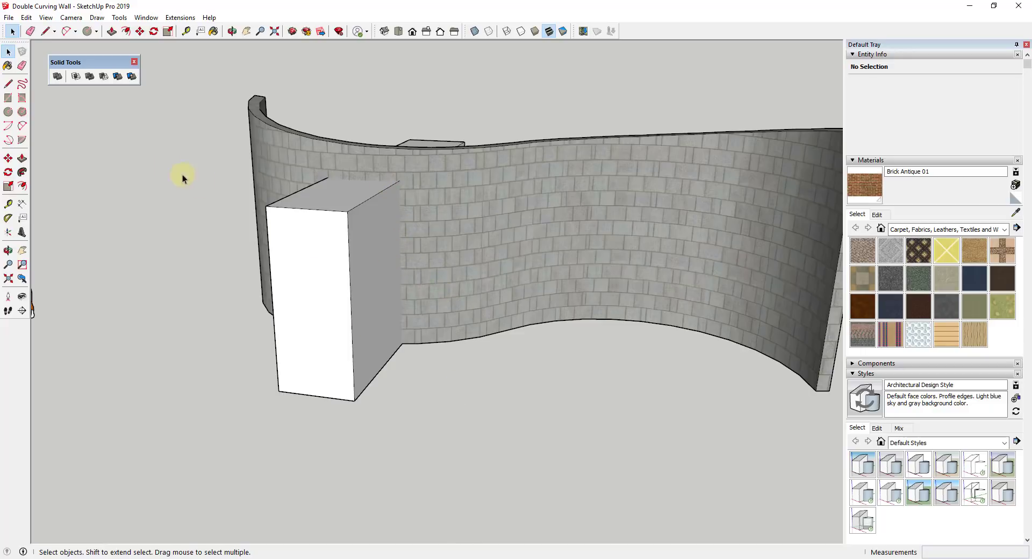
mouse_move(103, 76)
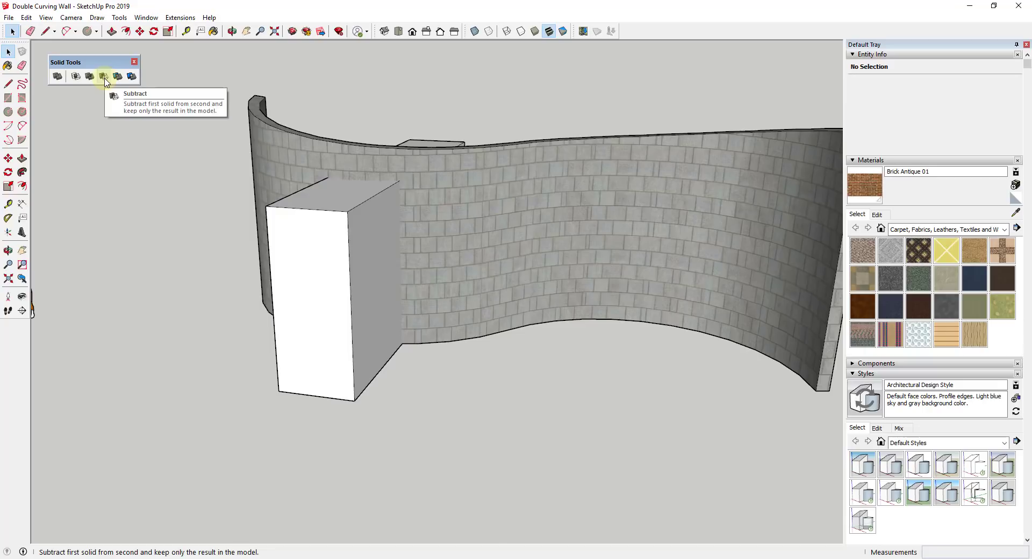
mouse_move(104, 79)
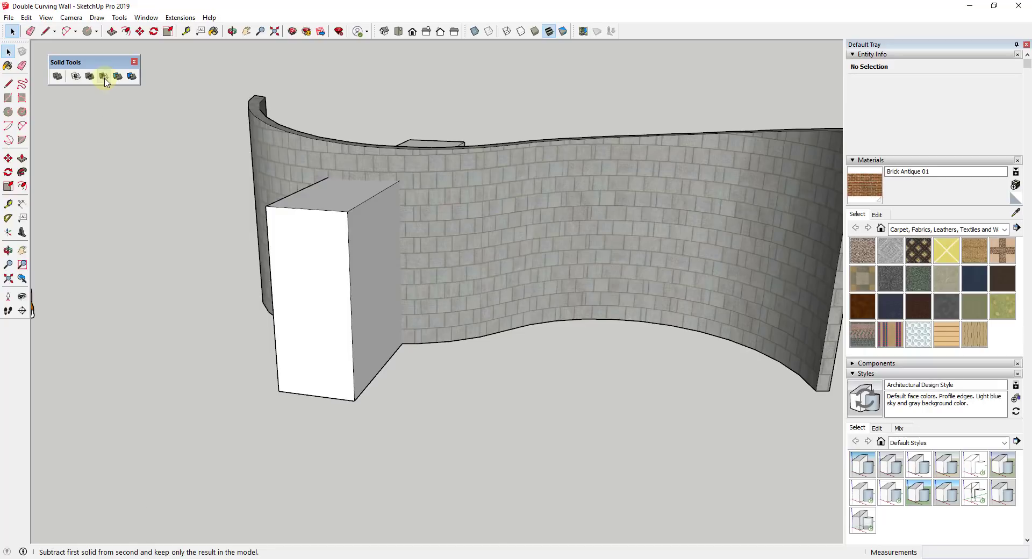
mouse_move(104, 76)
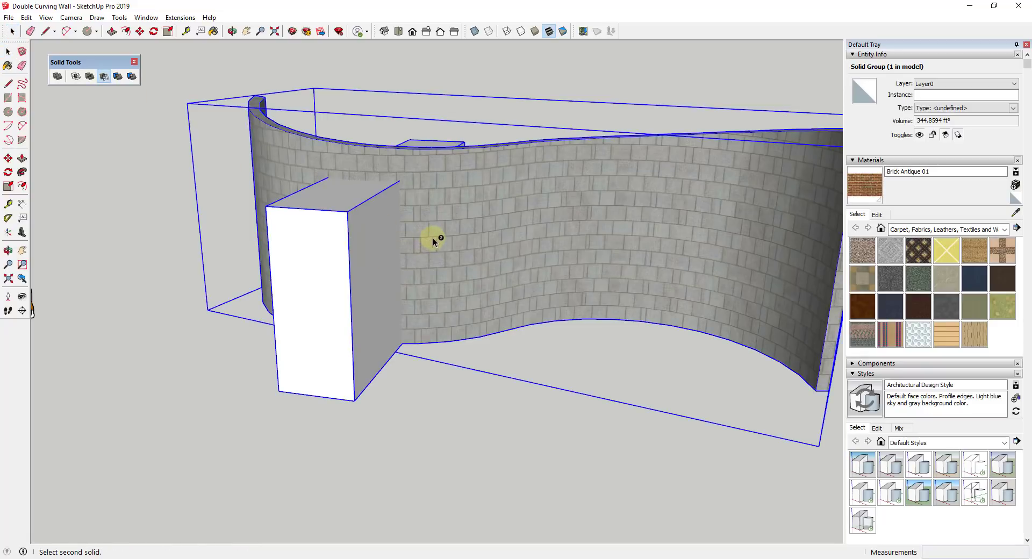
Orbit around the wall to inspect the newly cut door opening from above and the sides.
drag(434, 240, 291, 196)
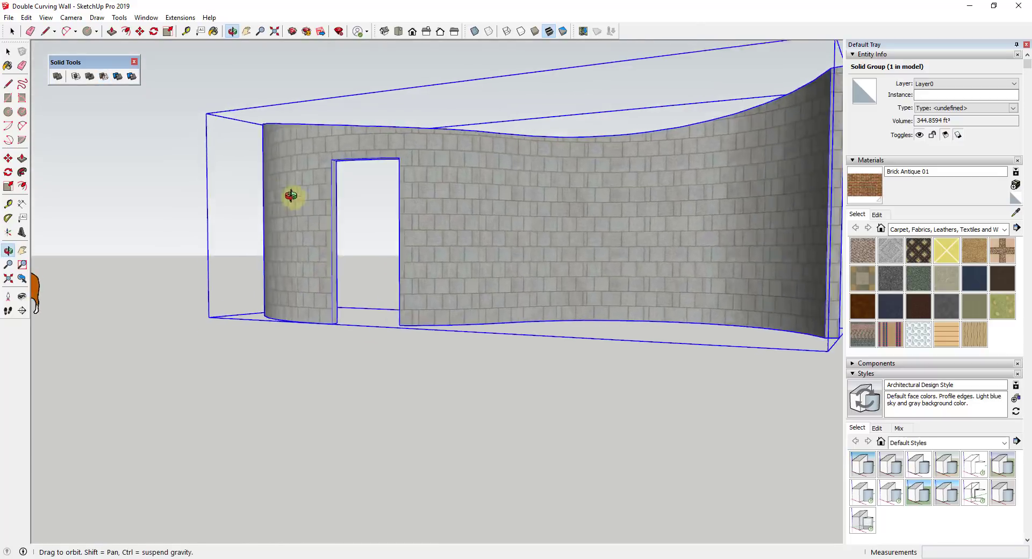
drag(290, 196, 673, 131)
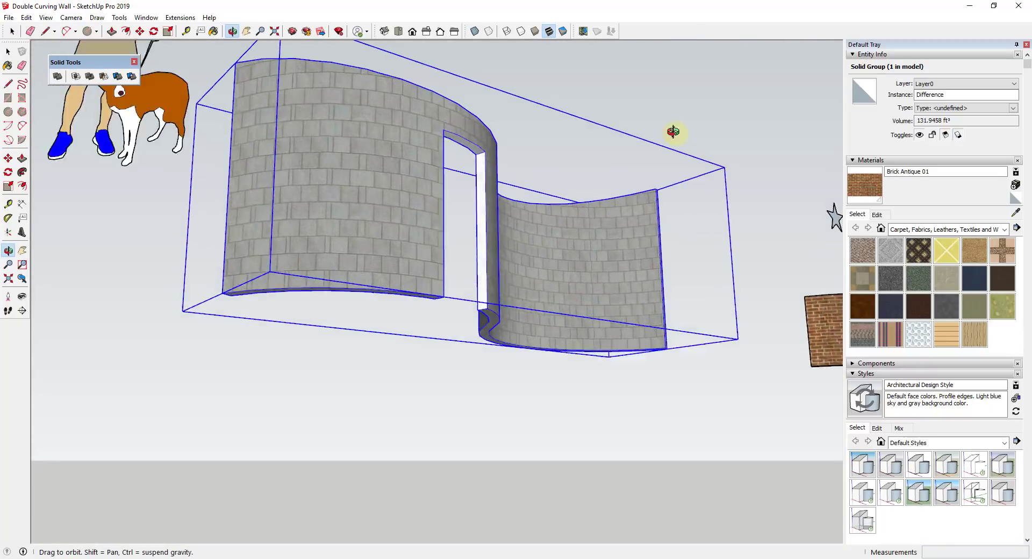
drag(673, 131, 424, 204)
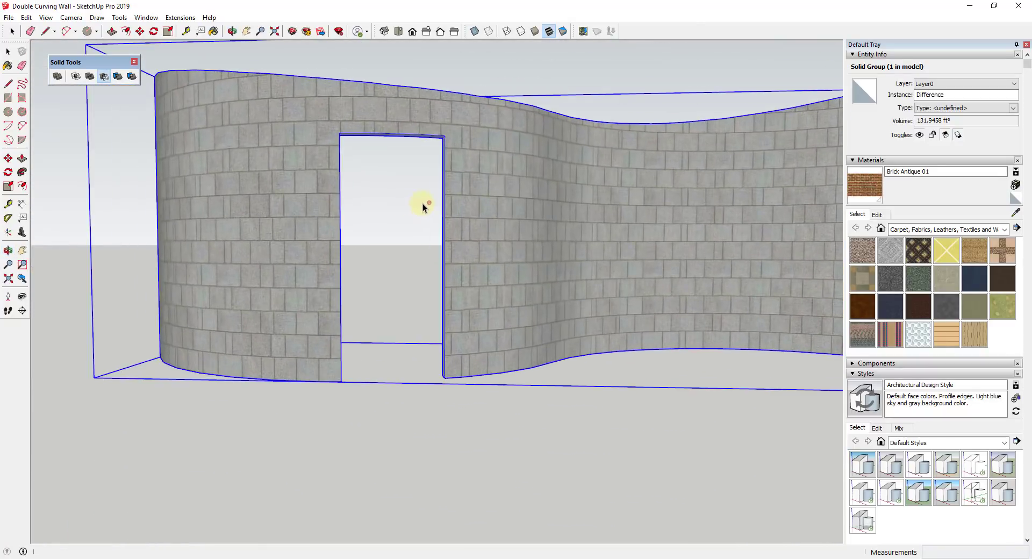
drag(425, 205, 448, 164)
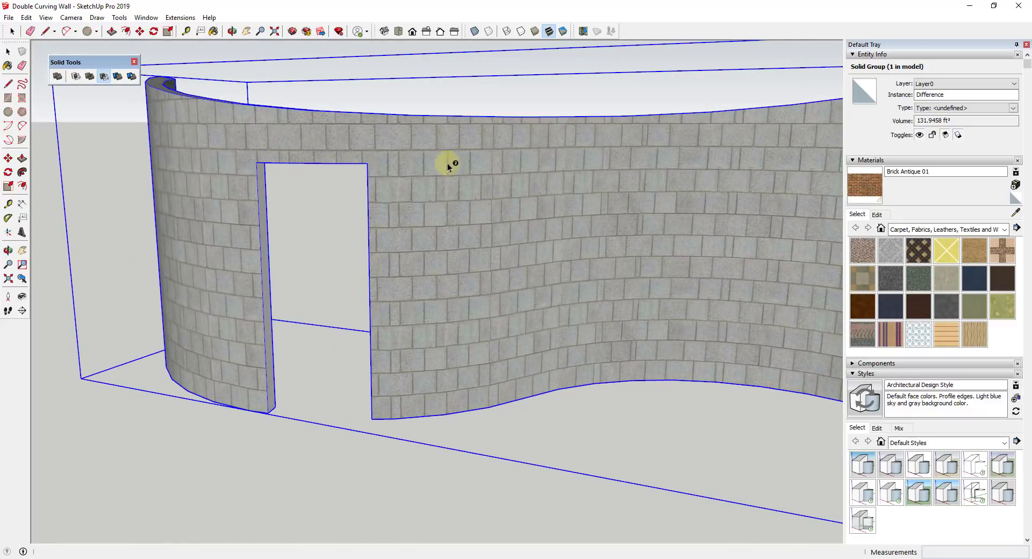
drag(448, 164, 590, 322)
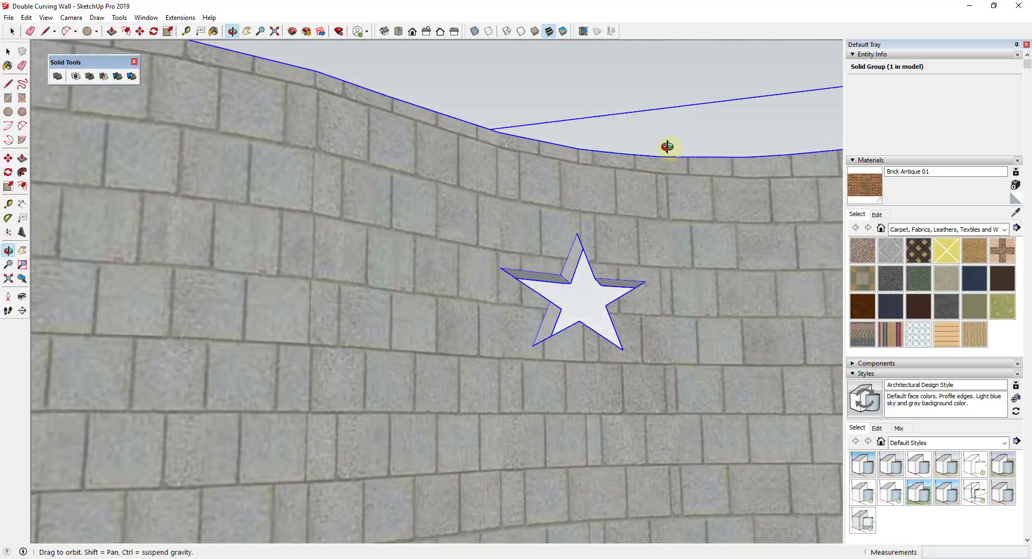
Rotate the star prism about a pivot on the wall by about 32 degrees so it pierces at an angle.
drag(668, 146, 527, 326)
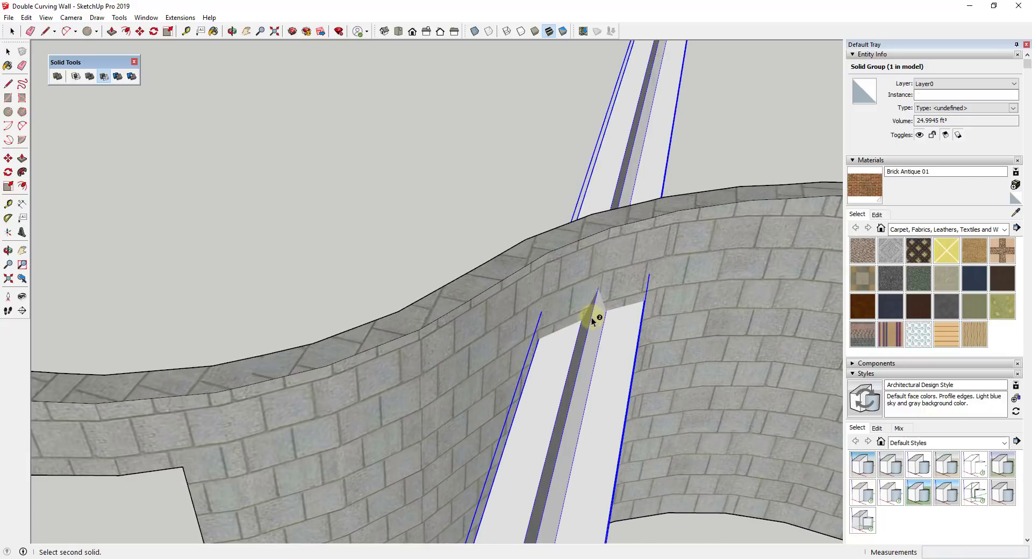
click(604, 309)
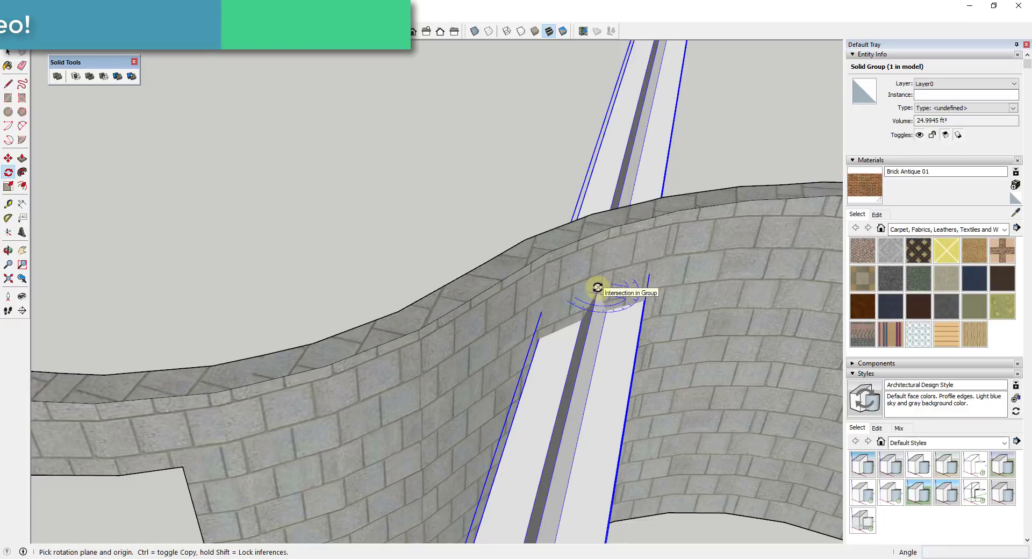
click(597, 288)
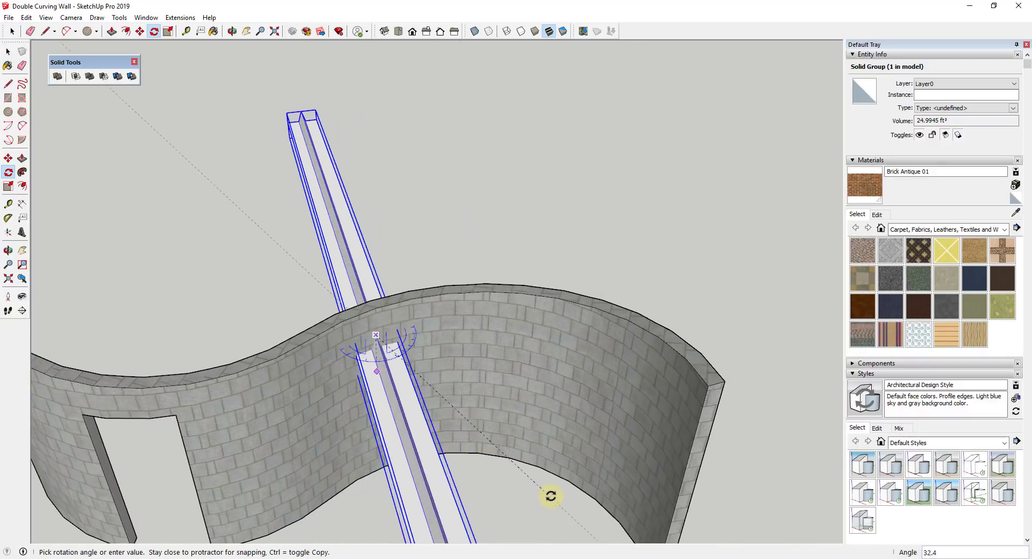
click(498, 354)
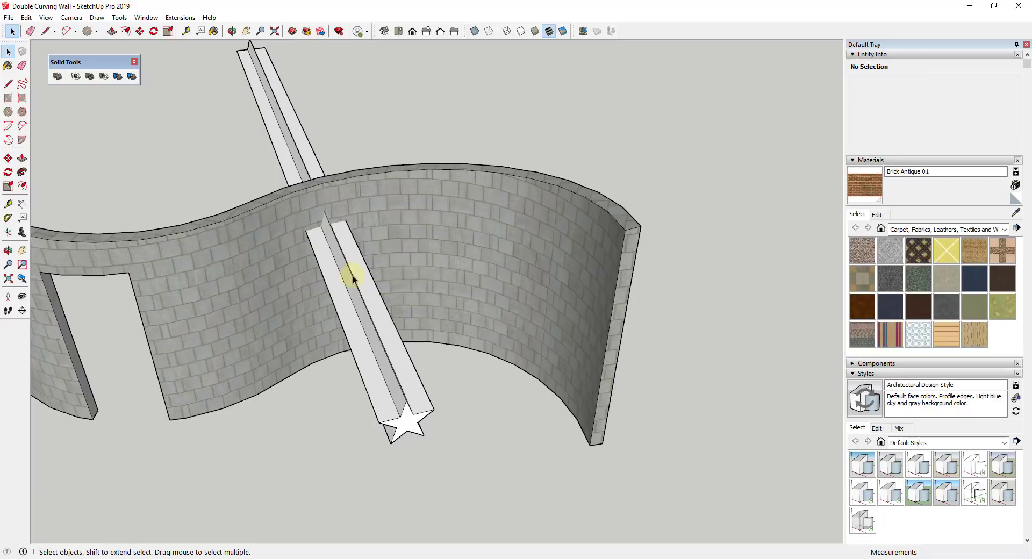
click(355, 277)
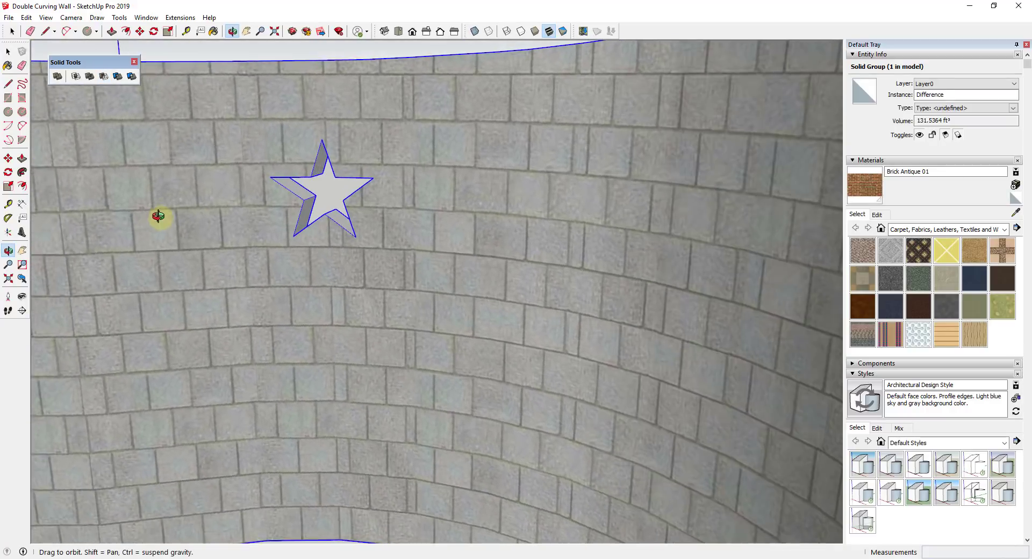
Orbit to inspect the slanted star-shaped hole cut through the wall.
drag(158, 218, 333, 303)
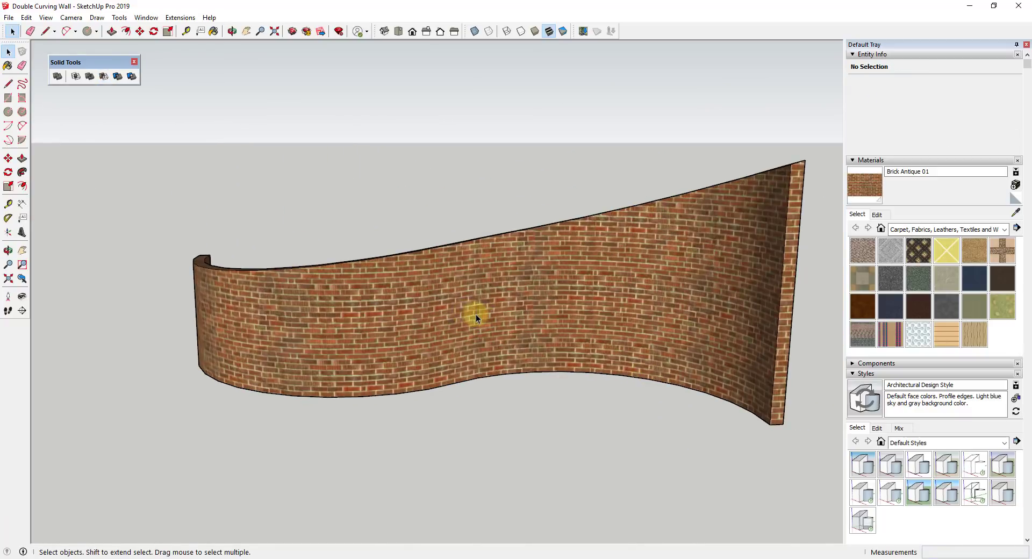
mouse_move(451, 361)
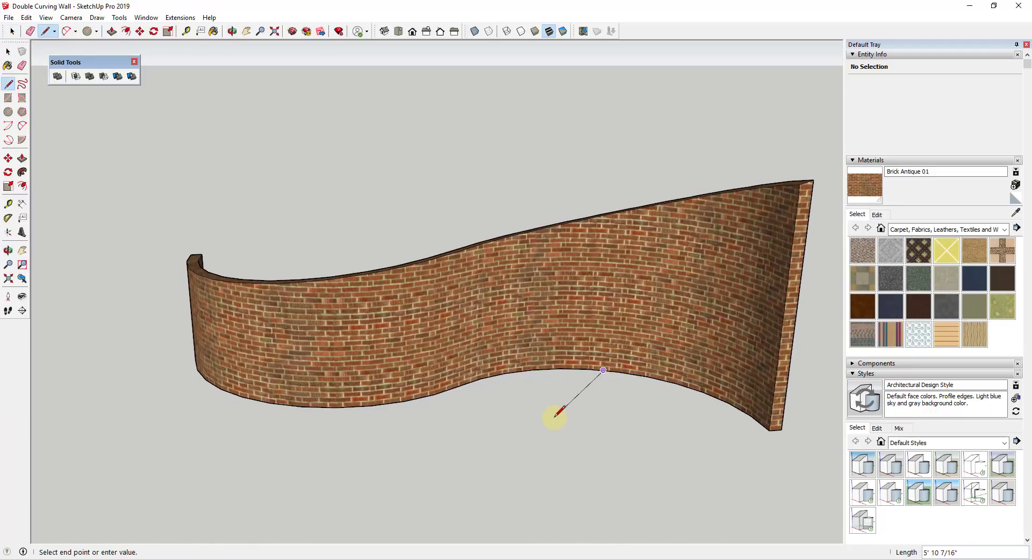
mouse_move(612, 375)
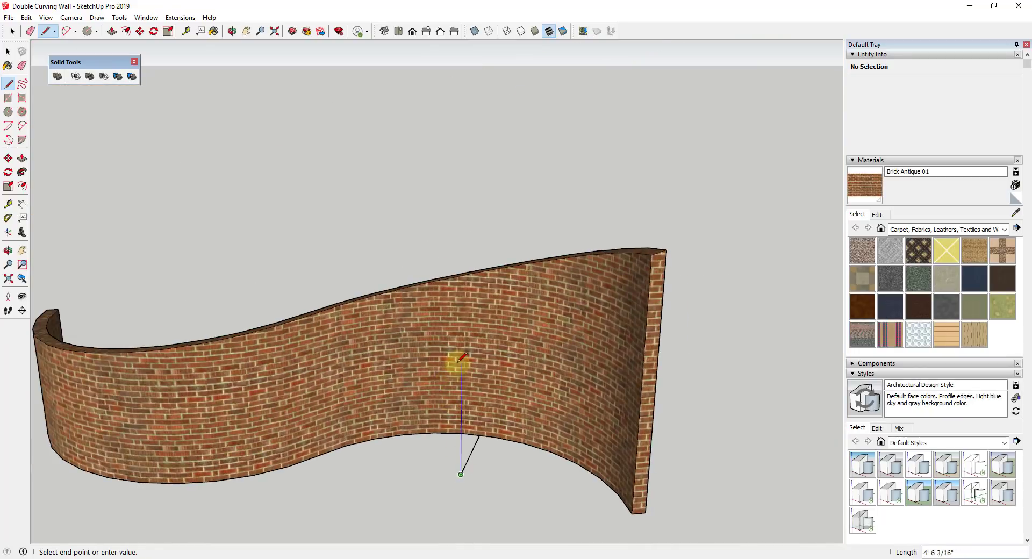
mouse_move(461, 346)
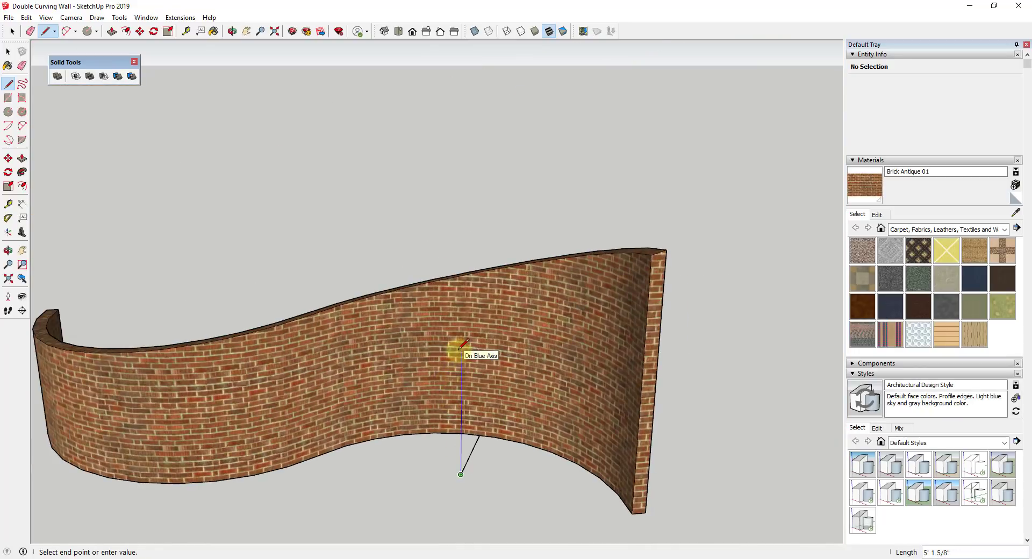
mouse_move(537, 310)
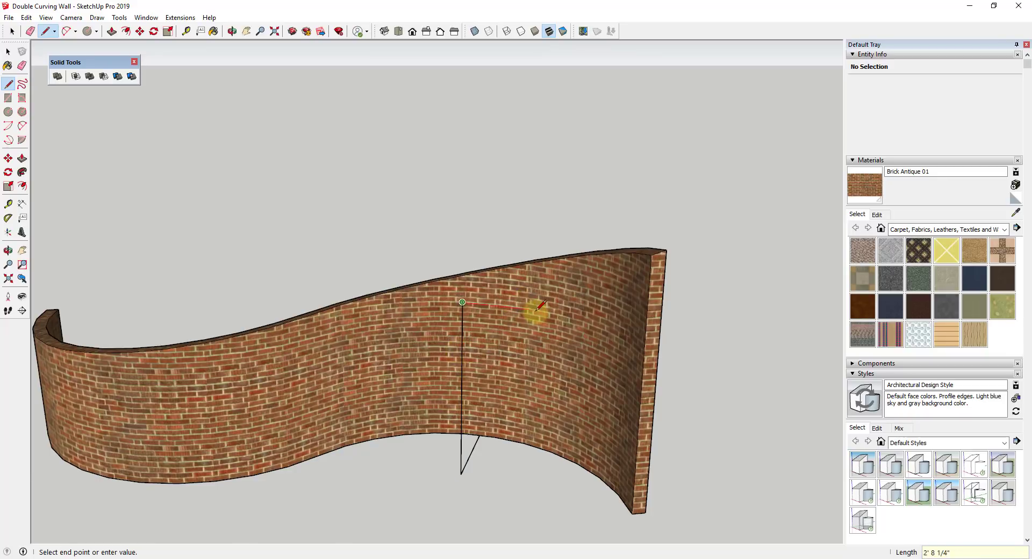
mouse_move(538, 309)
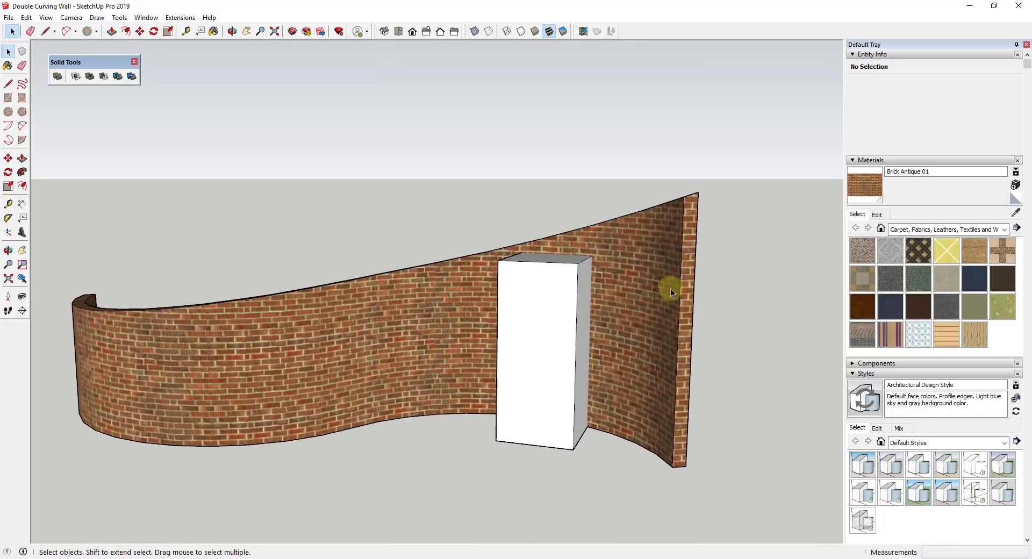
mouse_move(642, 322)
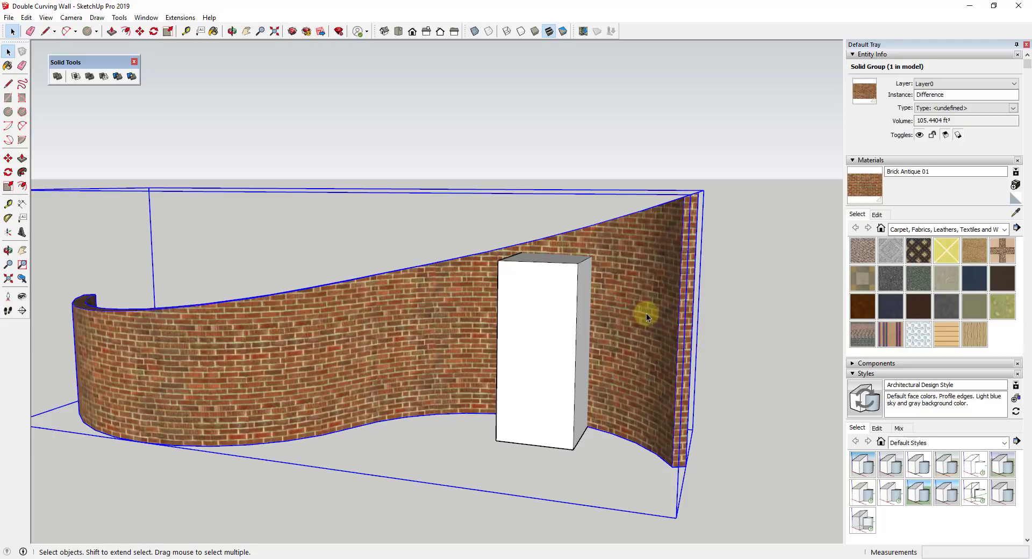
Inside the wall group, select all geometry and run Intersect Faces With Model against the door box.
click(665, 316)
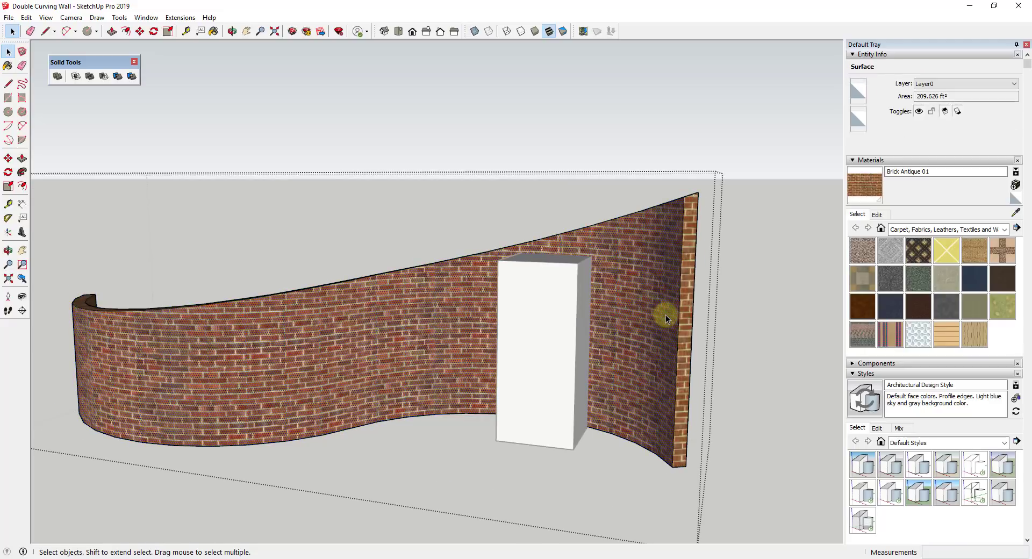
click(631, 276)
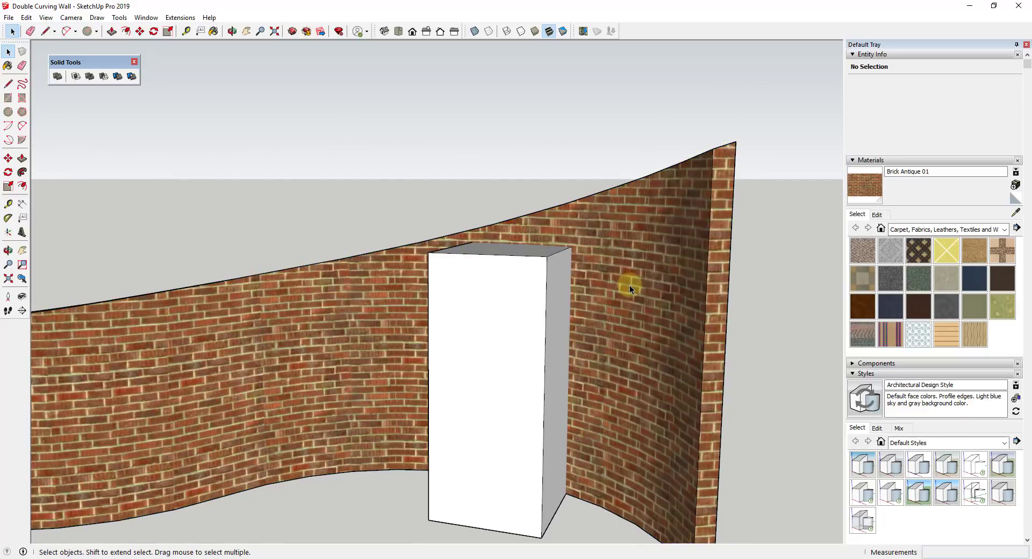
right_click(629, 290)
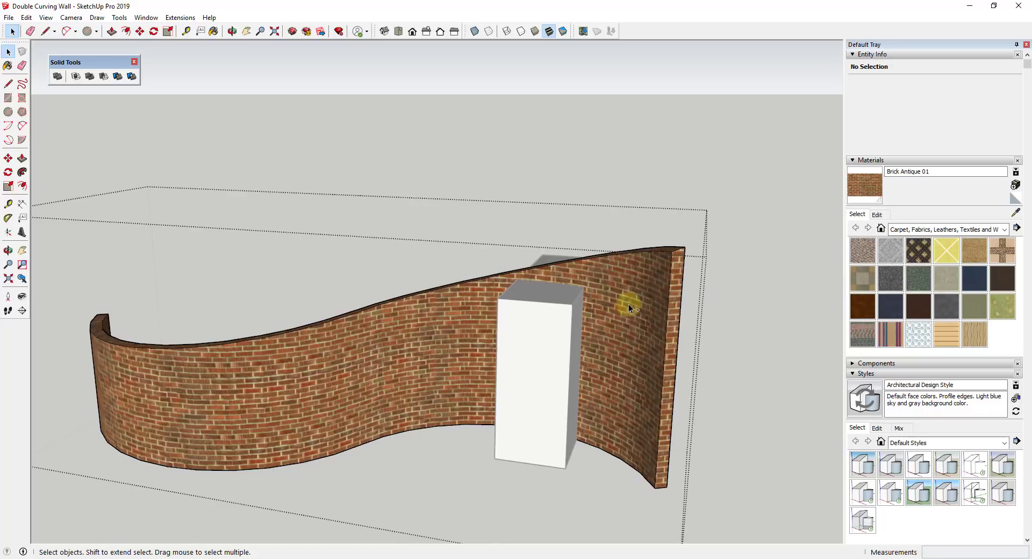
click(628, 310)
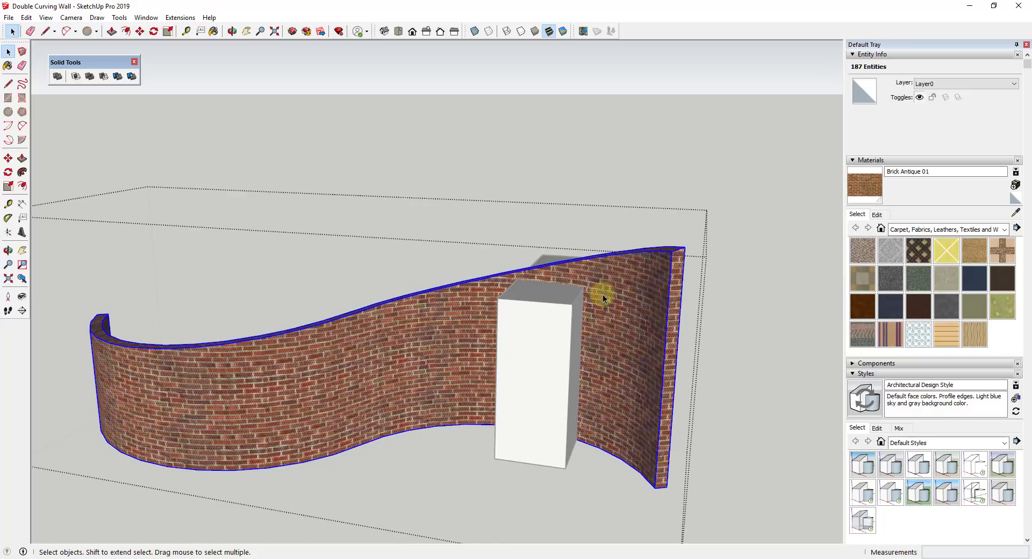
right_click(602, 298)
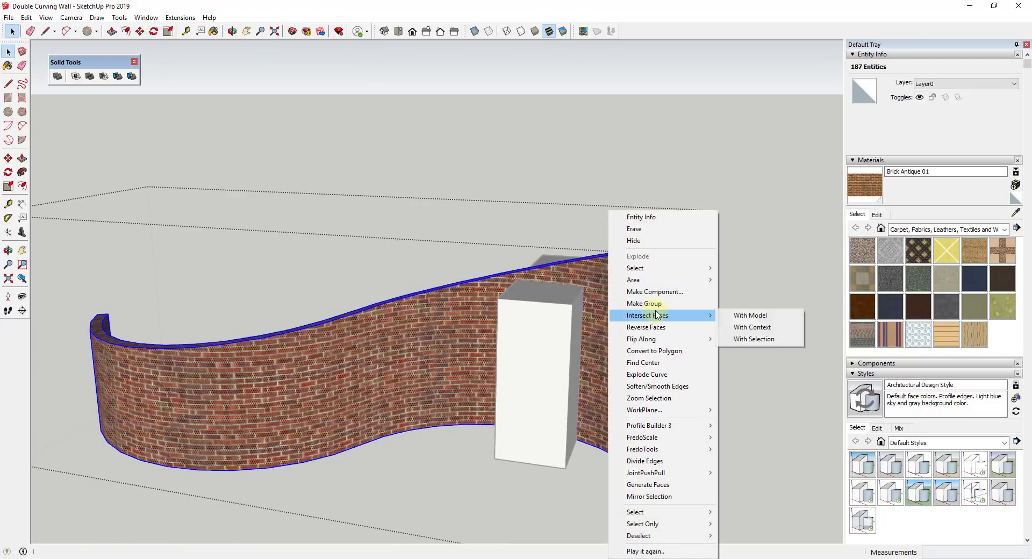
click(749, 315)
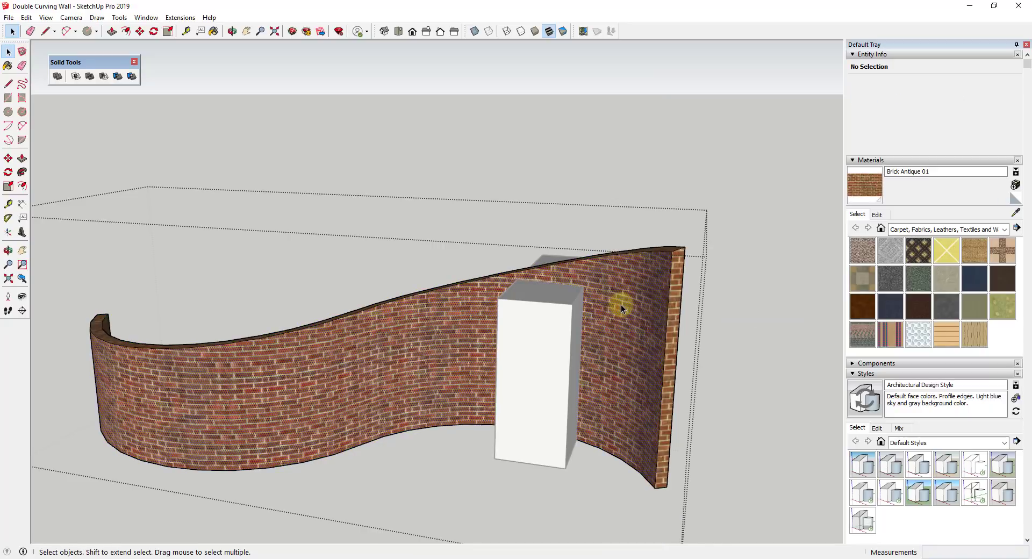
Hide the door box, leaving its outline imprinted on the brick wall.
right_click(534, 369)
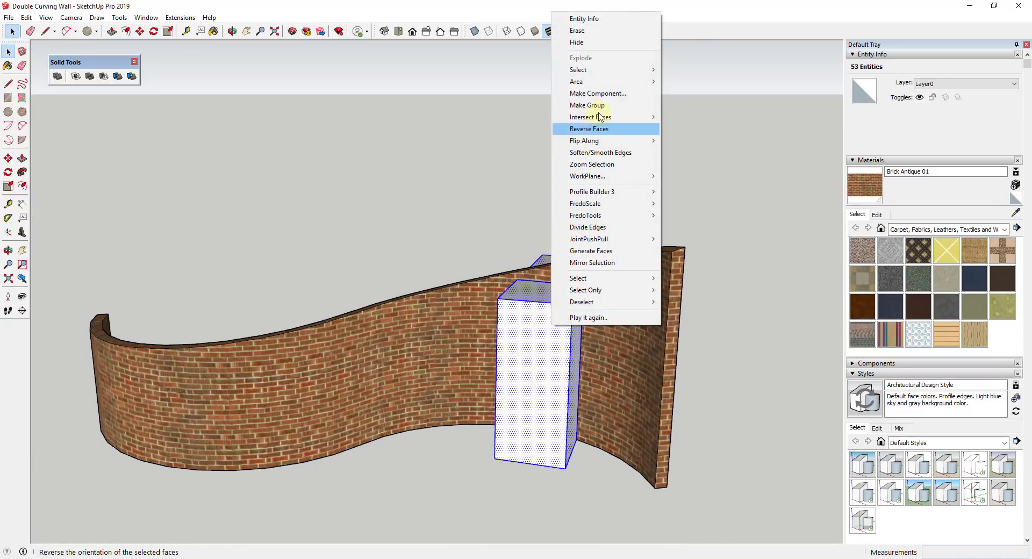
mouse_move(570, 42)
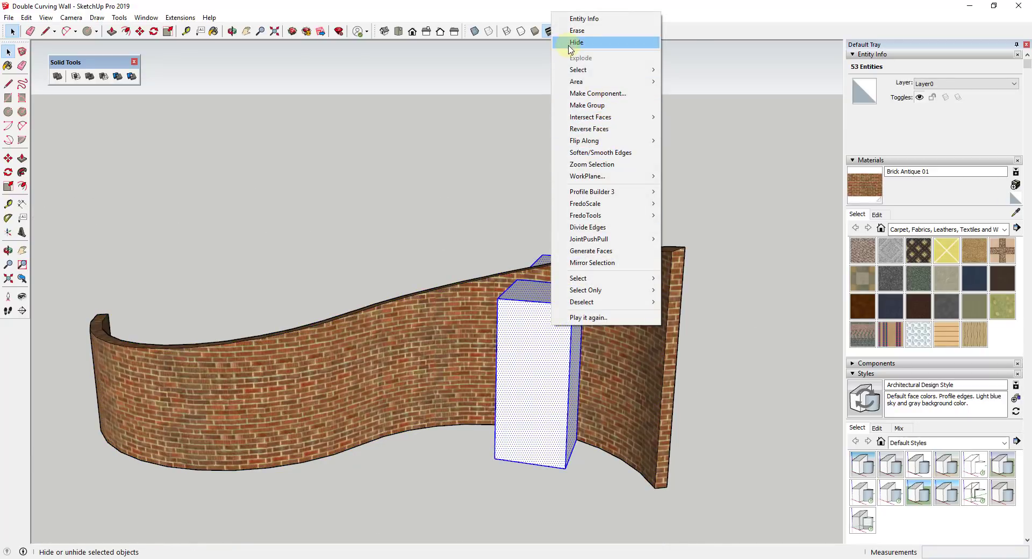
click(576, 41)
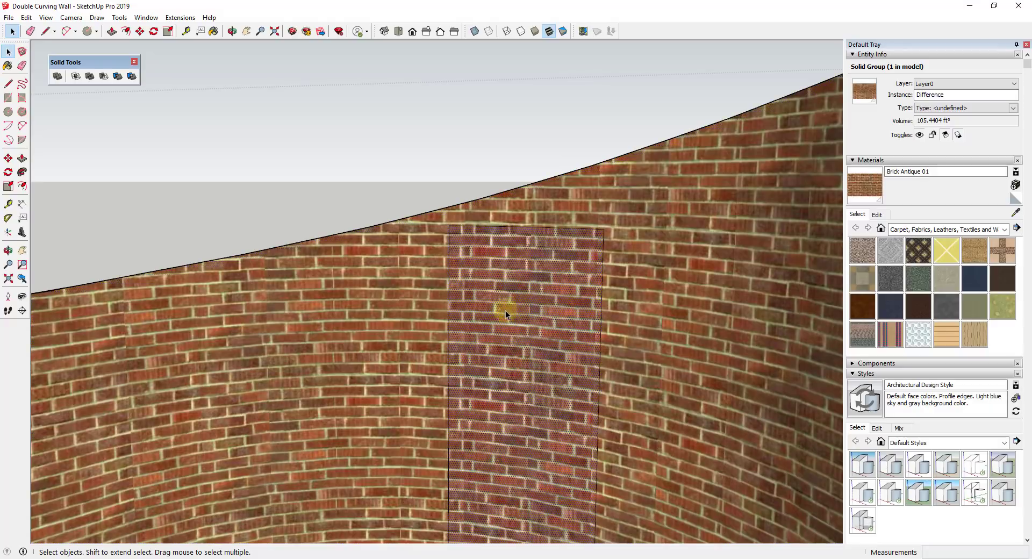
Push the door-shaped face back into the wall's thickness with Push/Pull.
click(667, 297)
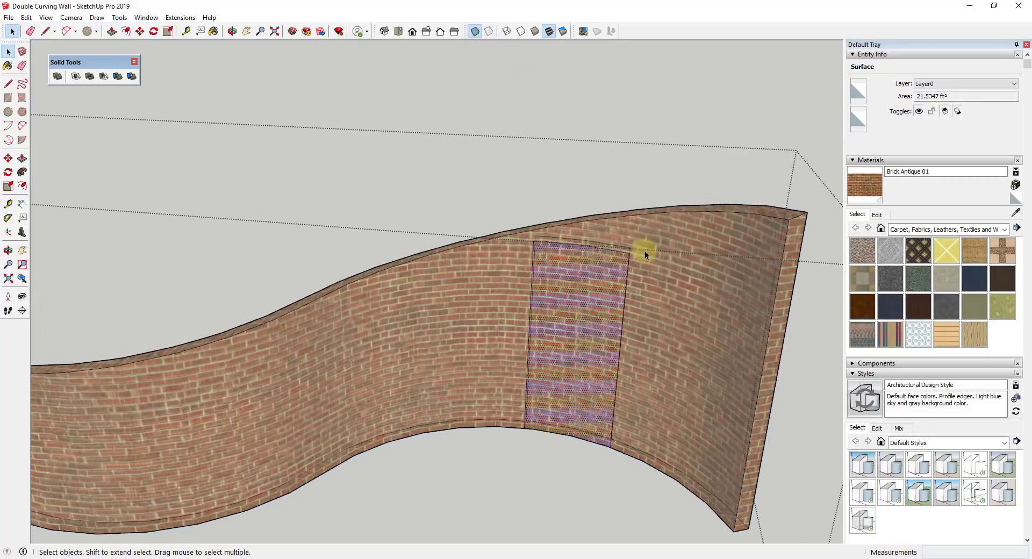
drag(645, 255, 645, 372)
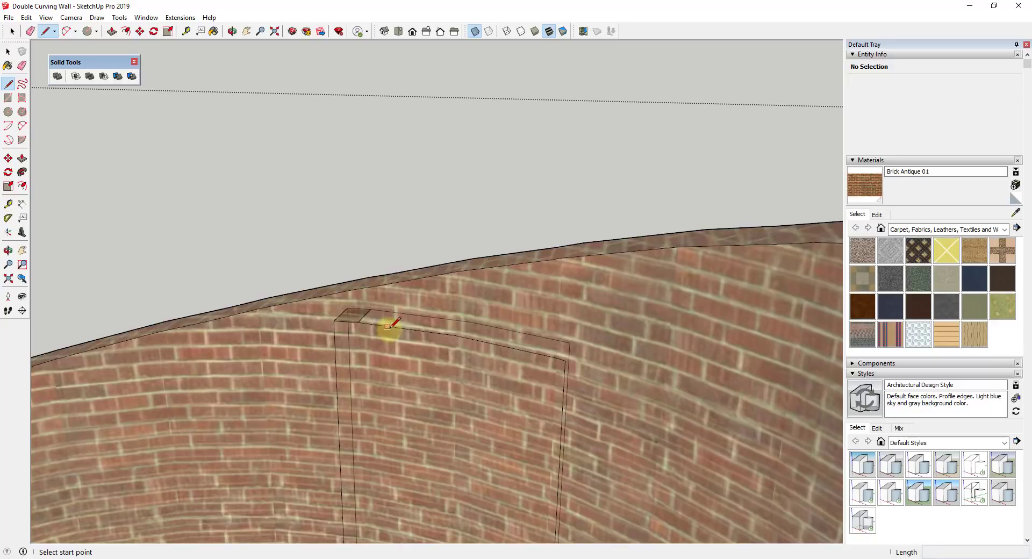
Trace the doorway's top edge with the Line tool so the opening cuts through the wall.
click(388, 326)
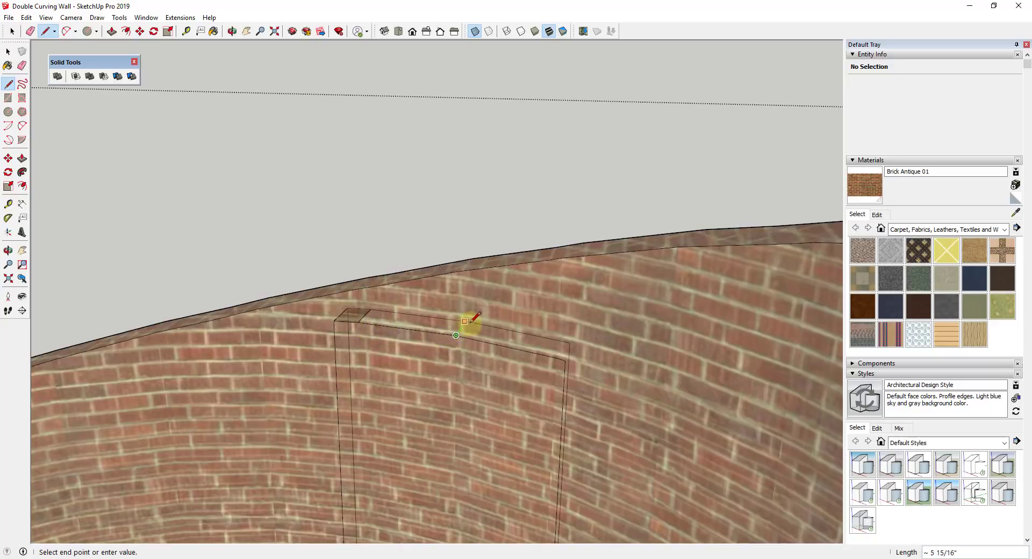
click(12, 52)
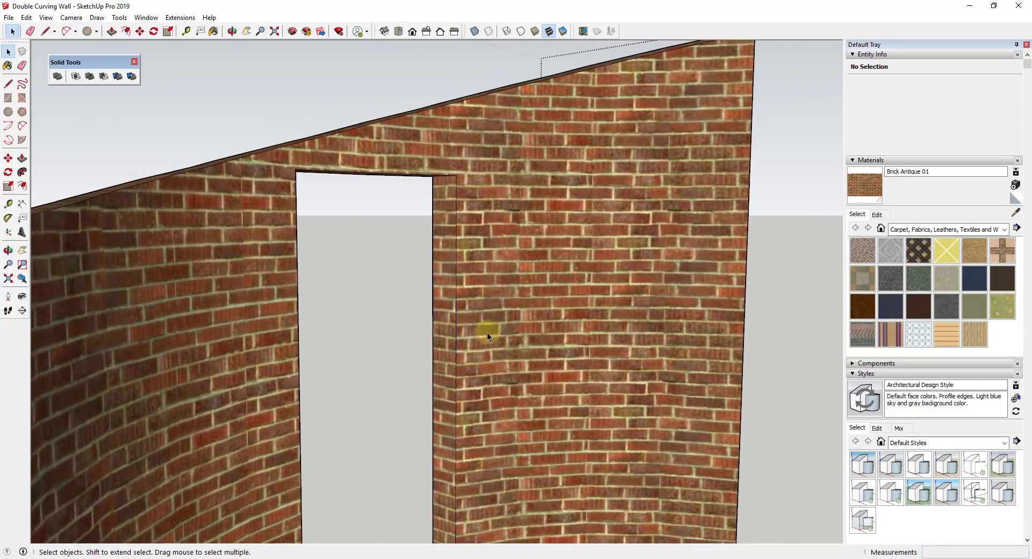
drag(487, 336, 415, 201)
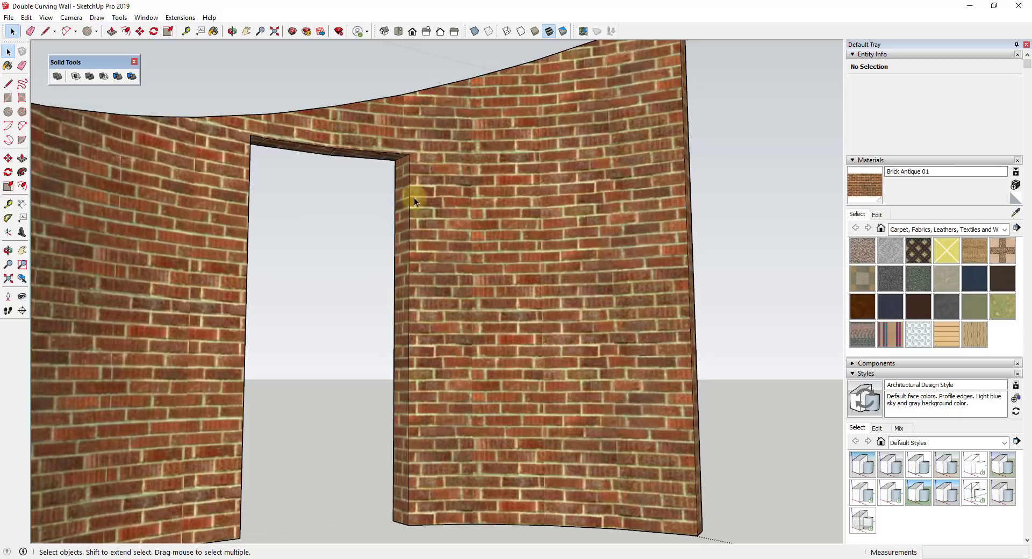
drag(415, 202, 461, 355)
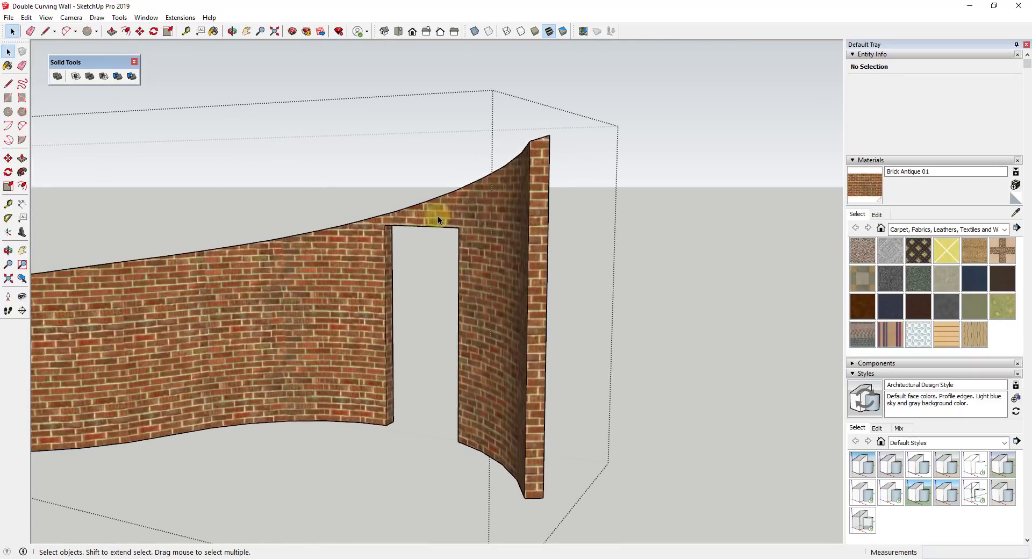
scroll(up, 3)
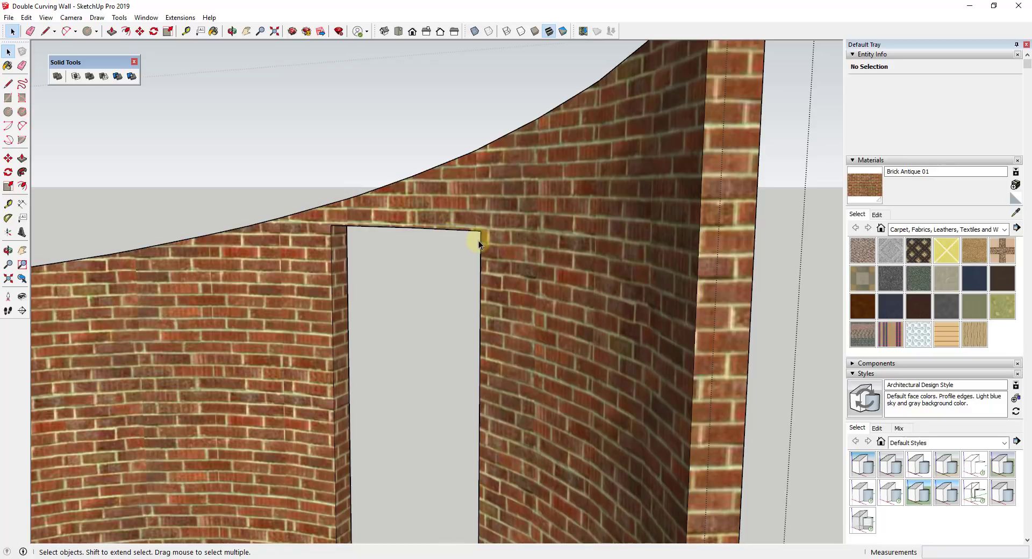